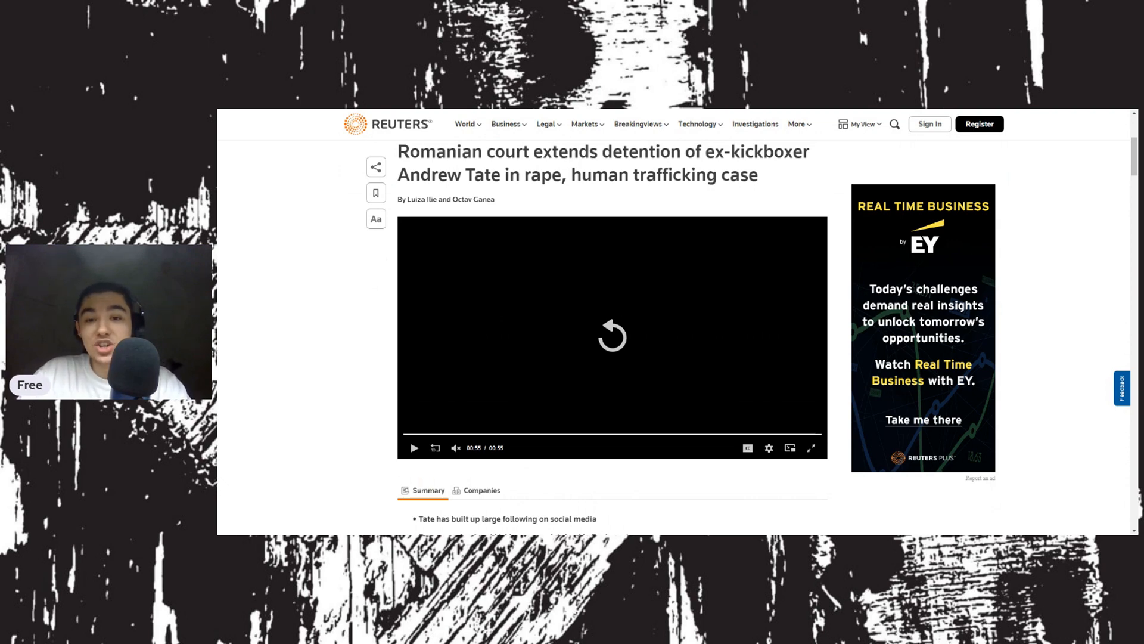
scroll("down", 3)
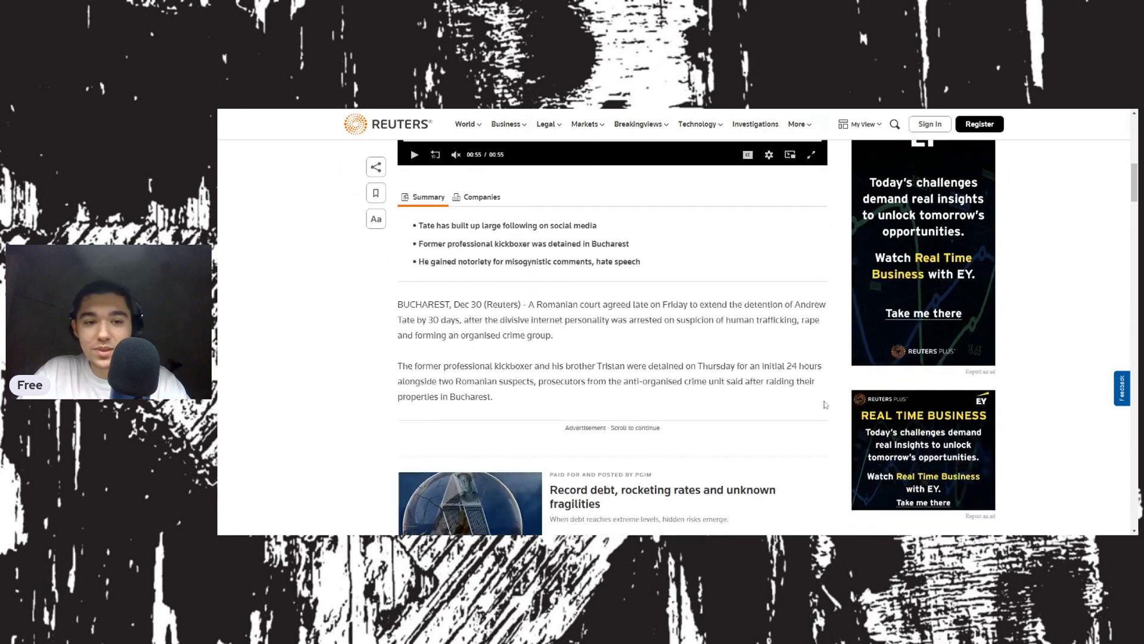
scroll("down", 3)
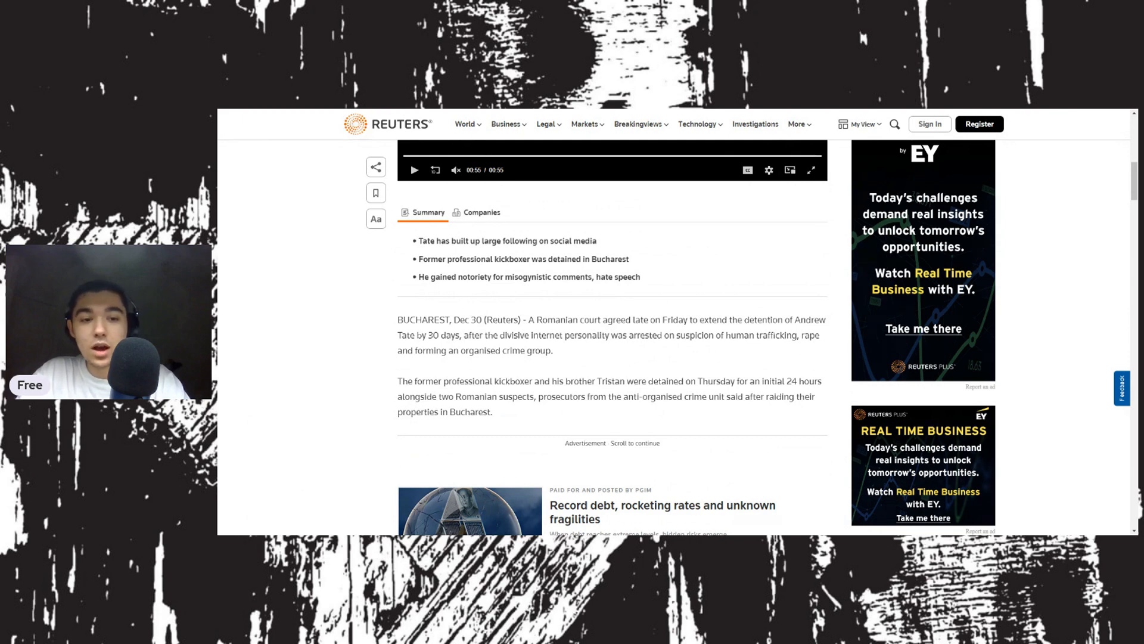
scroll("down", 3)
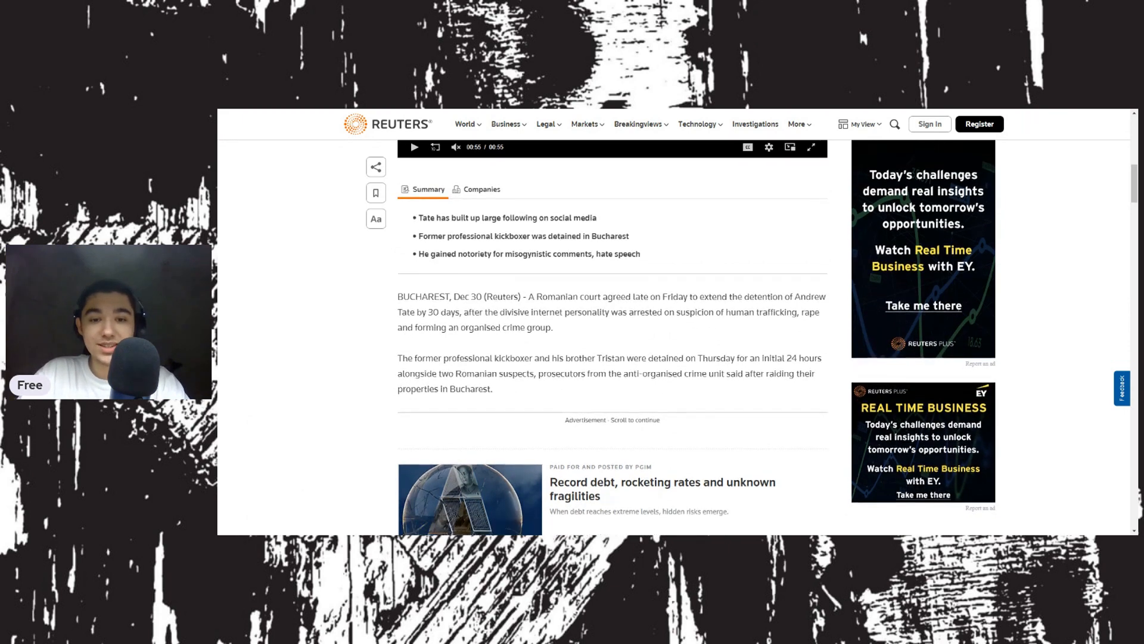
scroll("down", 3)
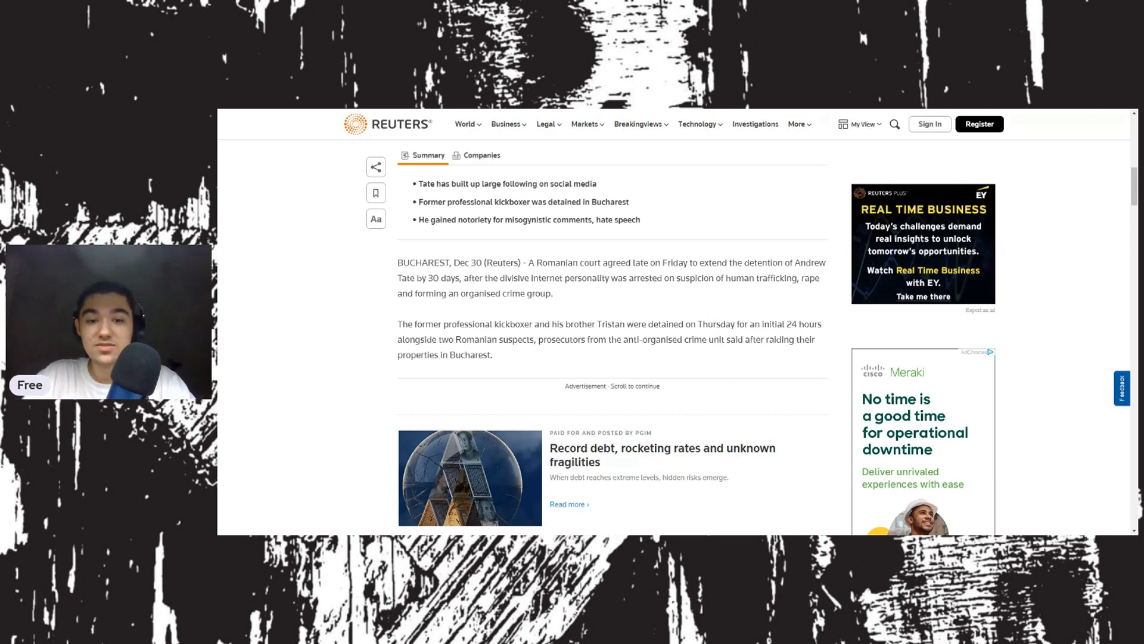
mouse_move(812, 435)
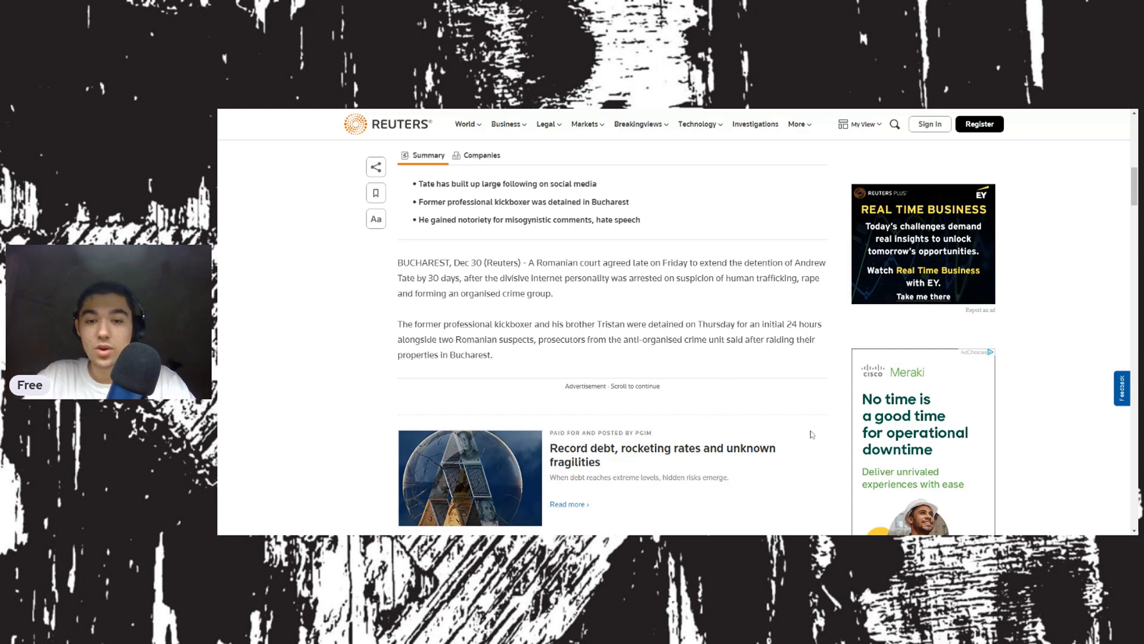
scroll("down", 3)
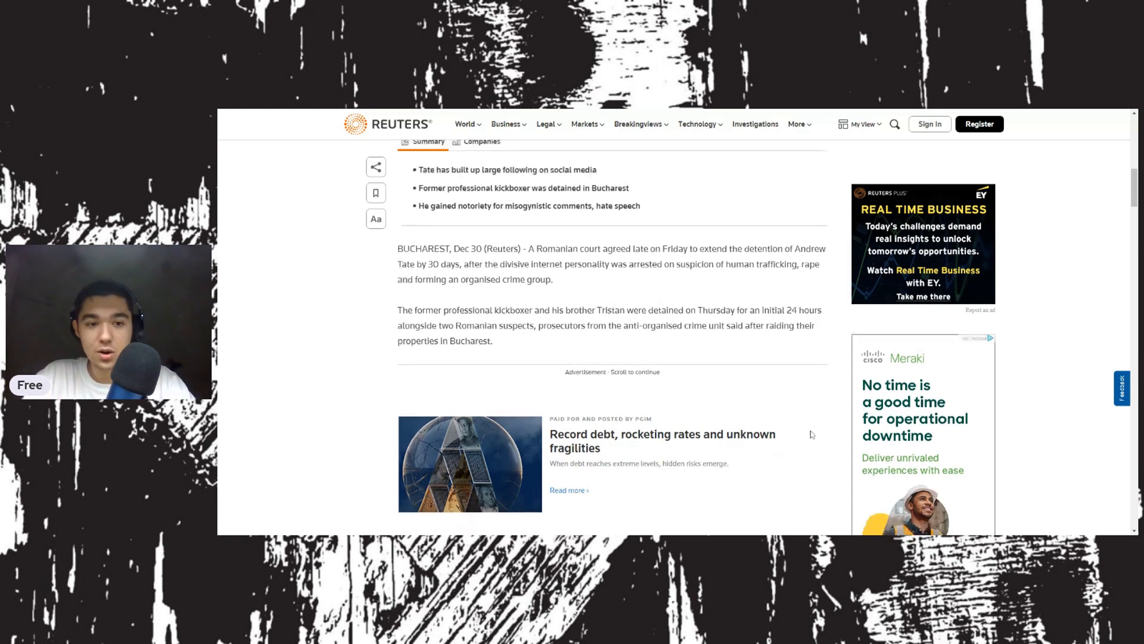
scroll("down", 3)
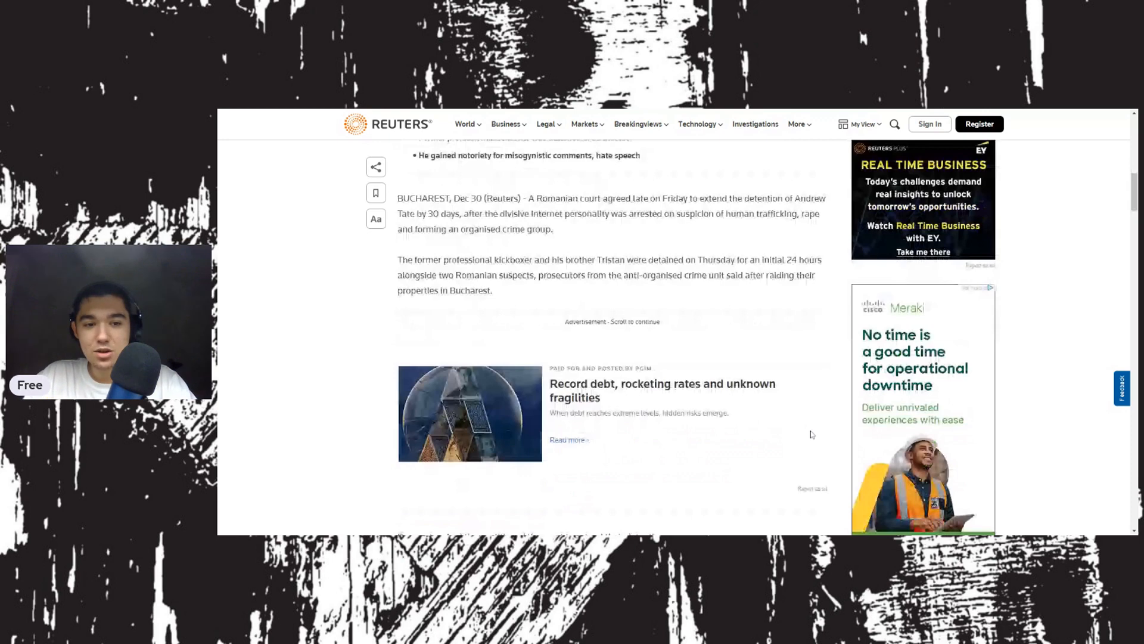
scroll("down", 3)
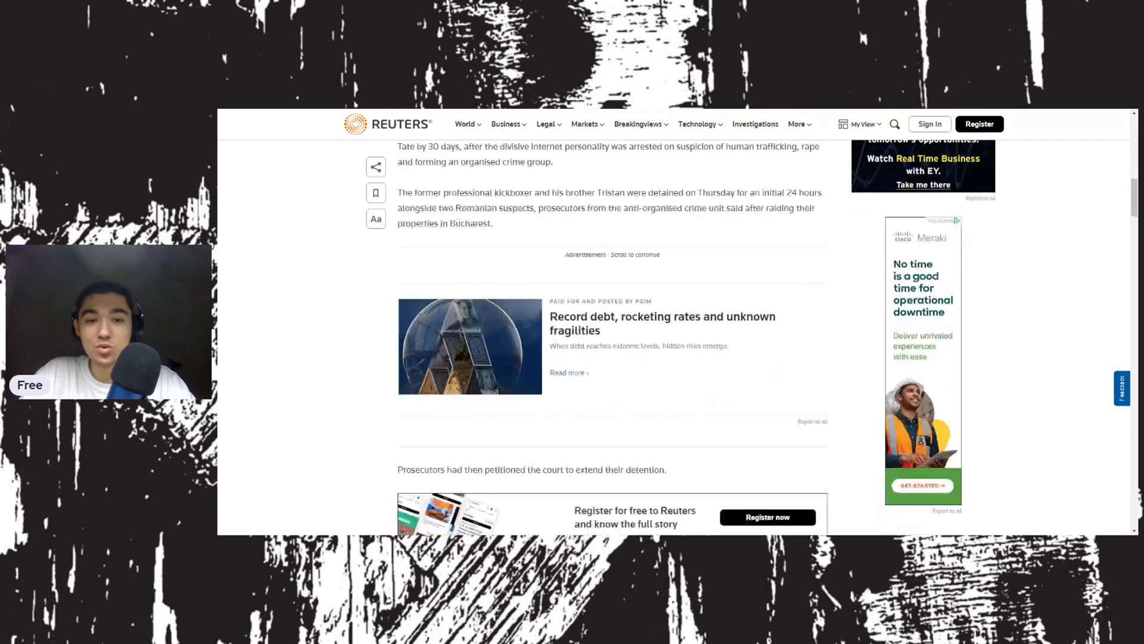
scroll("down", 3)
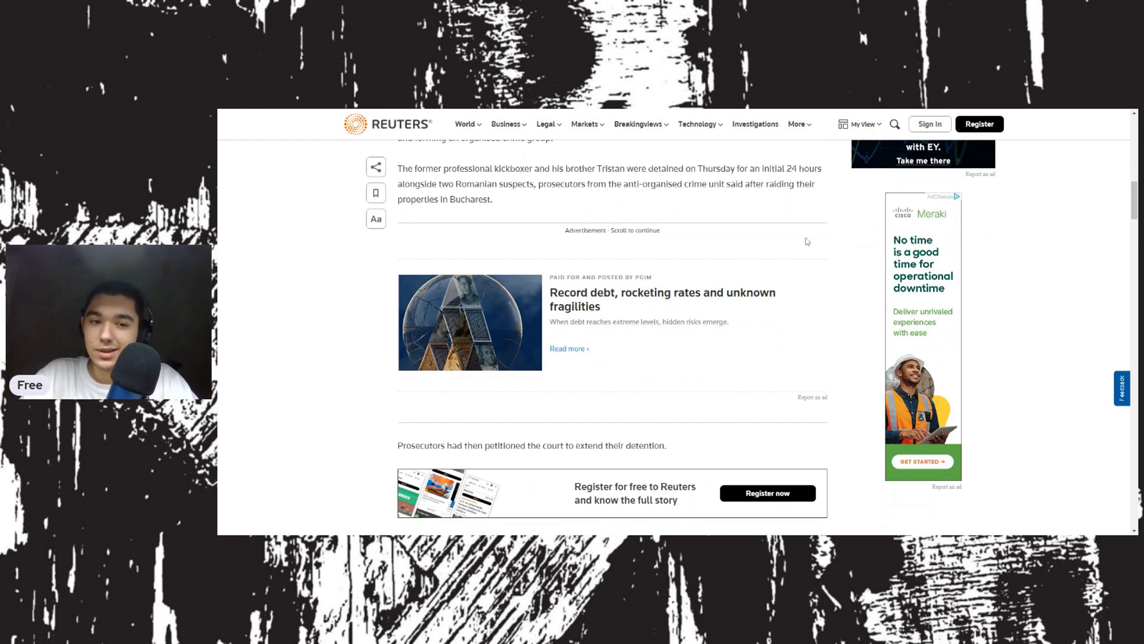
mouse_move(793, 278)
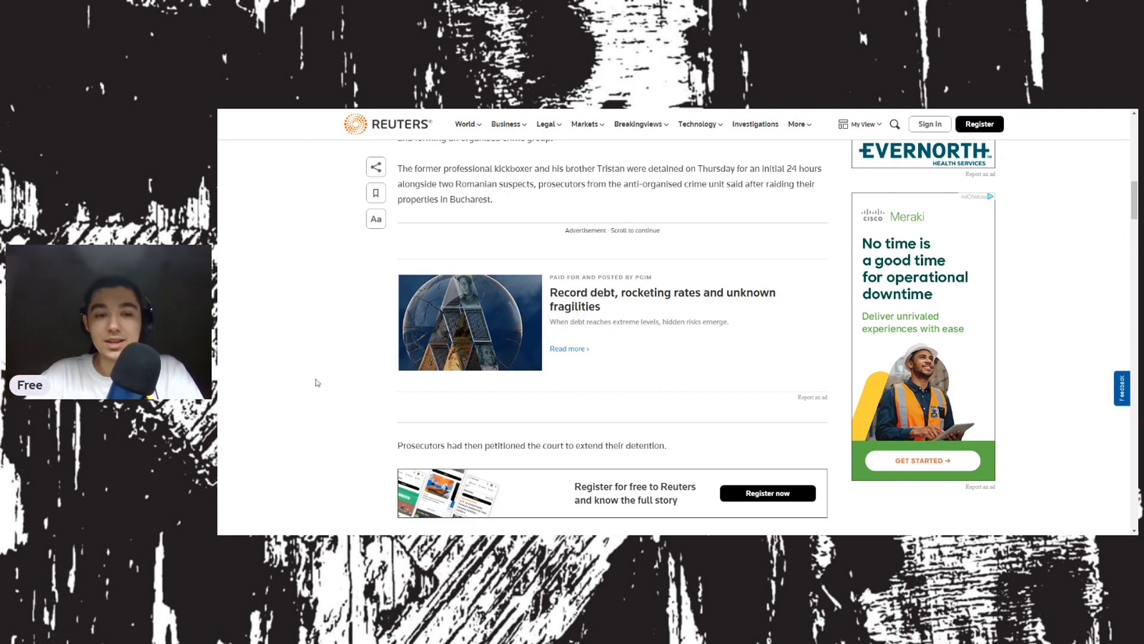
scroll("down", 3)
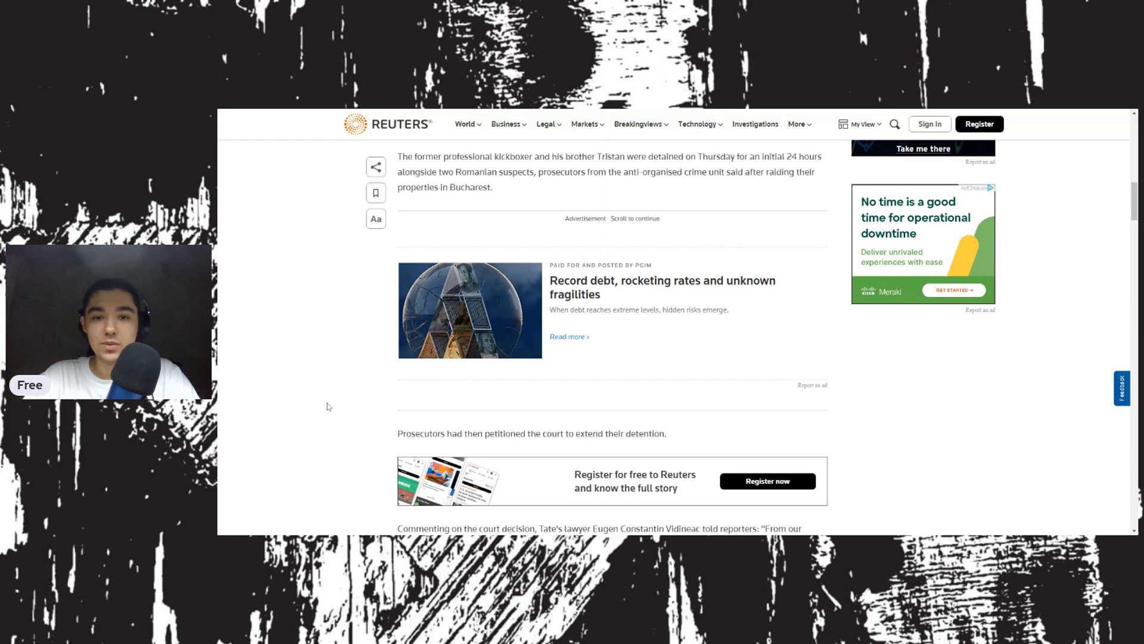
scroll("down", 3)
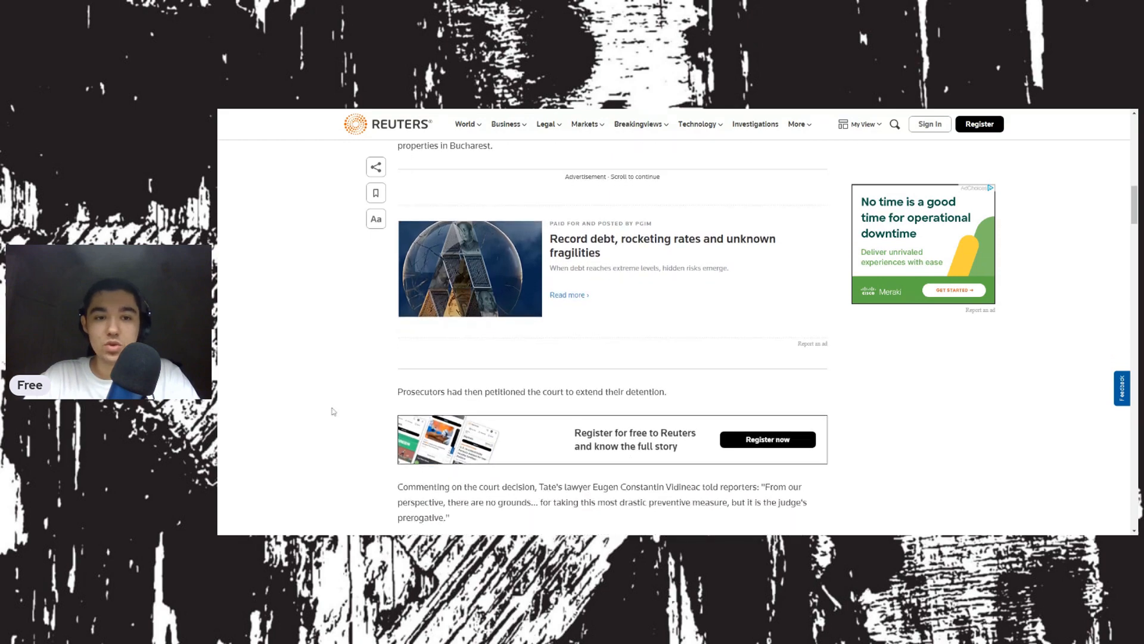
scroll("down", 3)
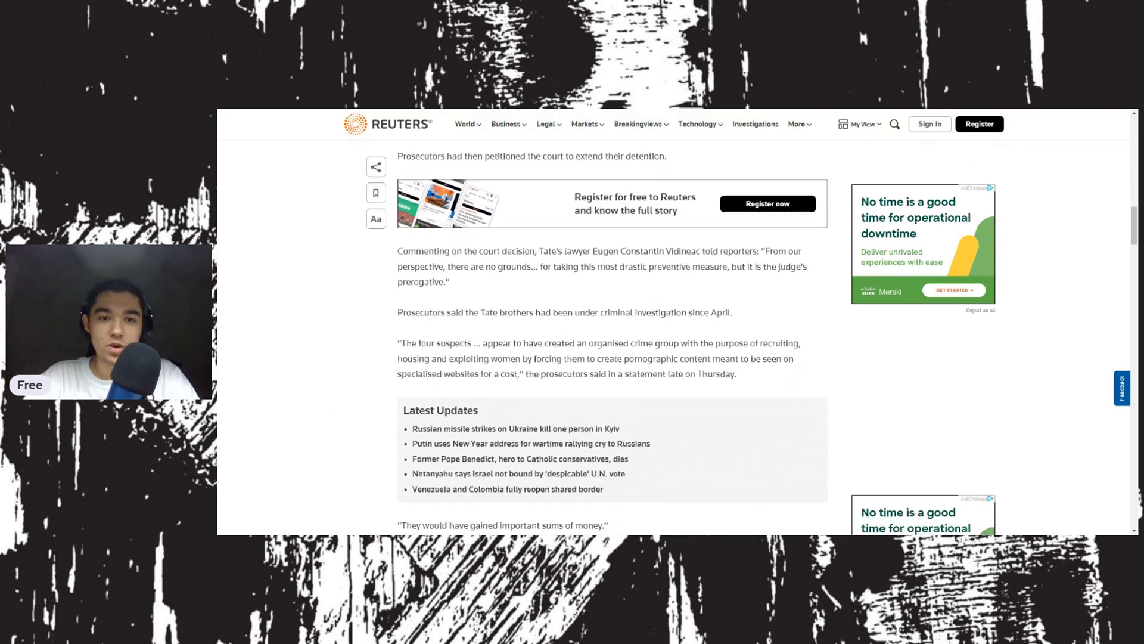
scroll("down", 3)
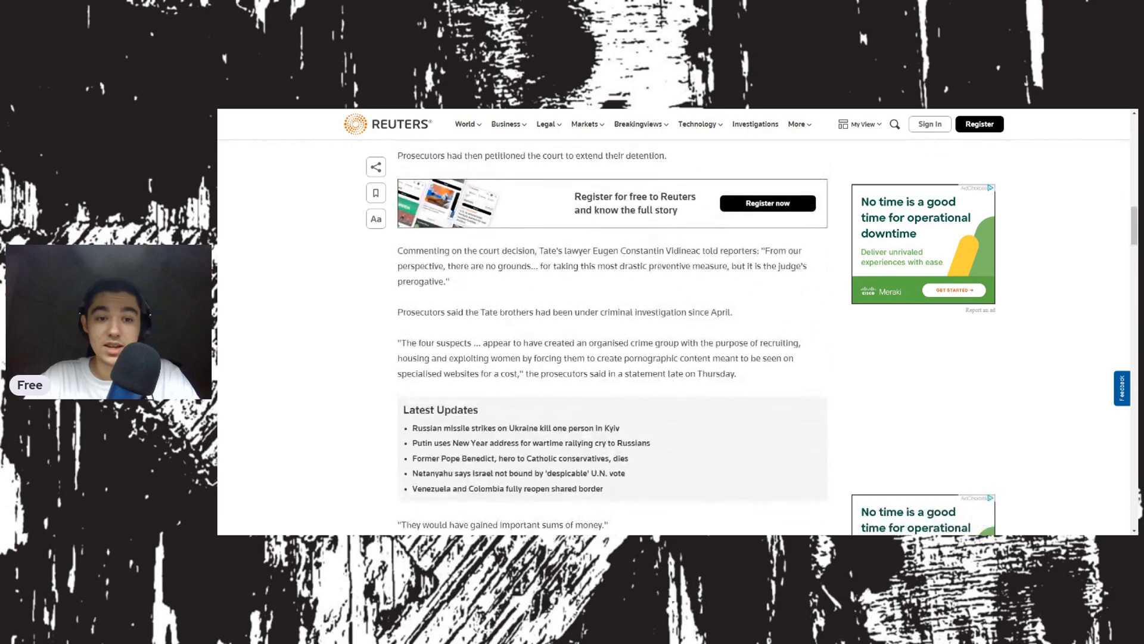
scroll("down", 3)
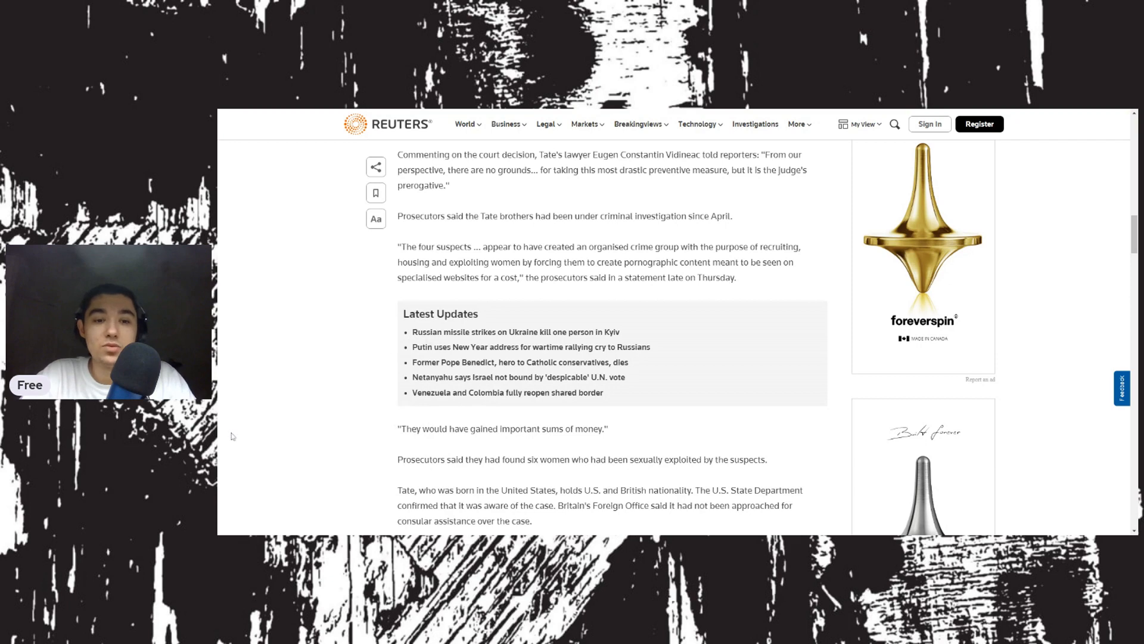
scroll("down", 3)
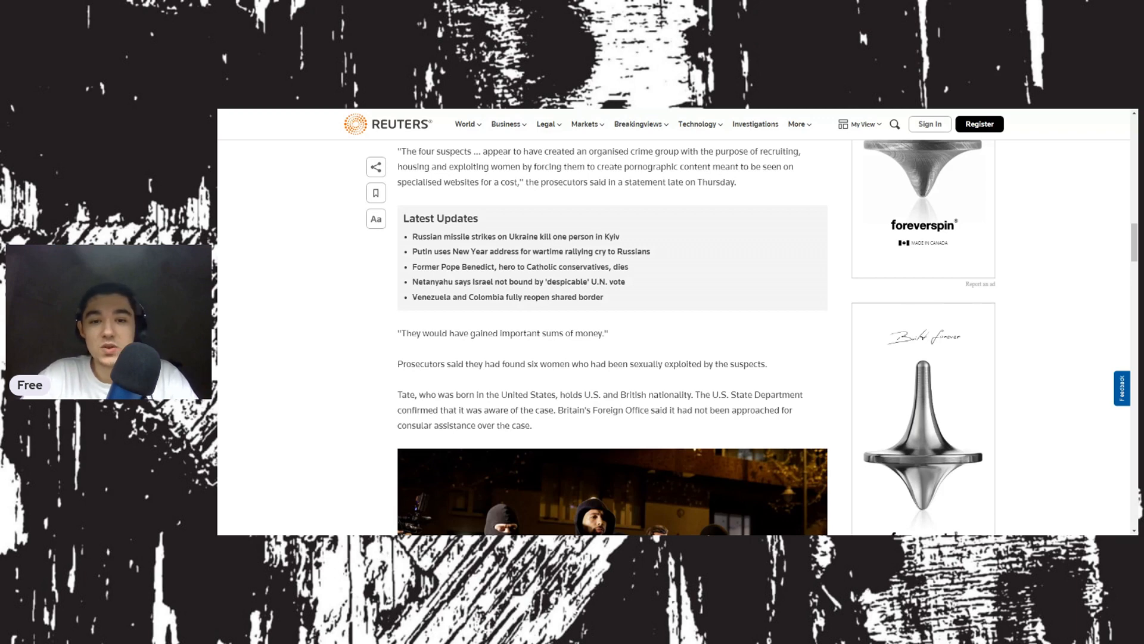
scroll("down", 3)
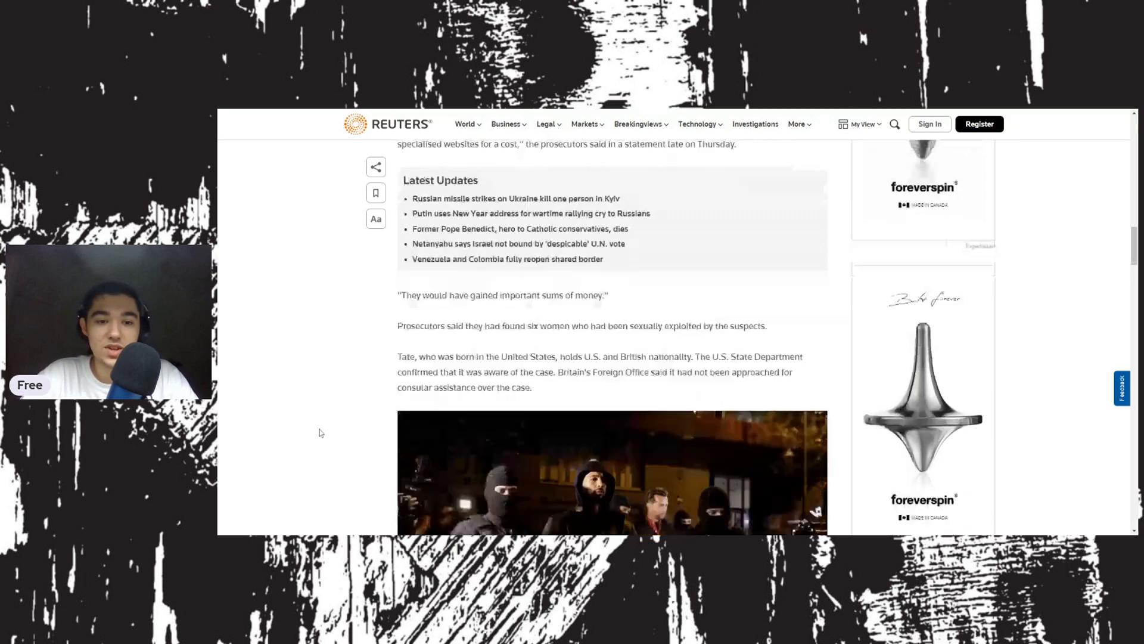
scroll("down", 3)
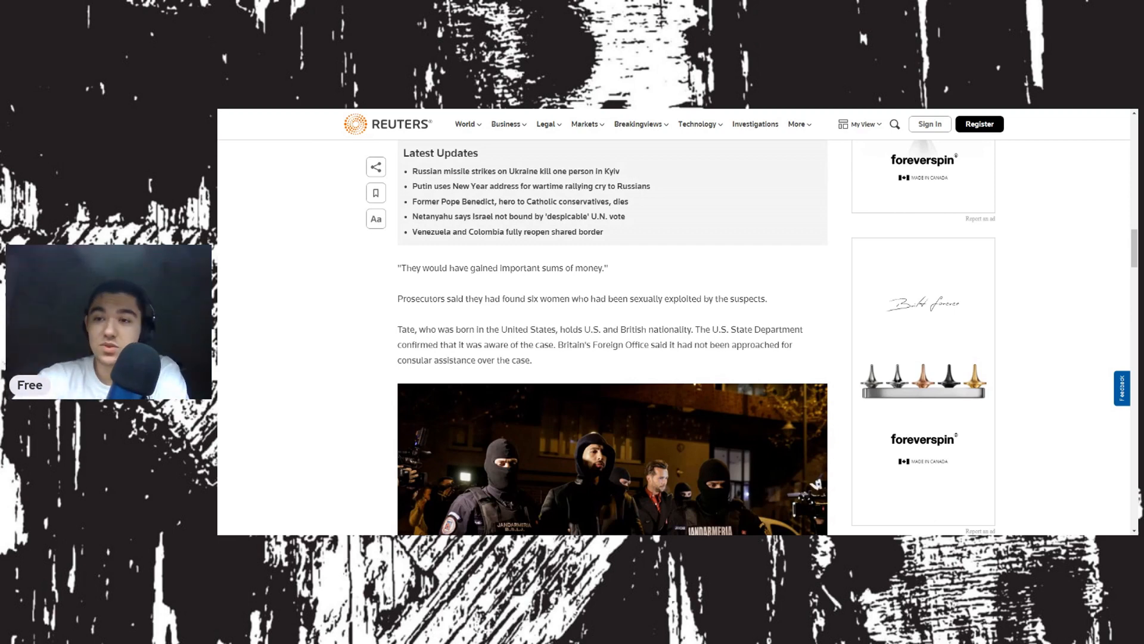
scroll("down", 3)
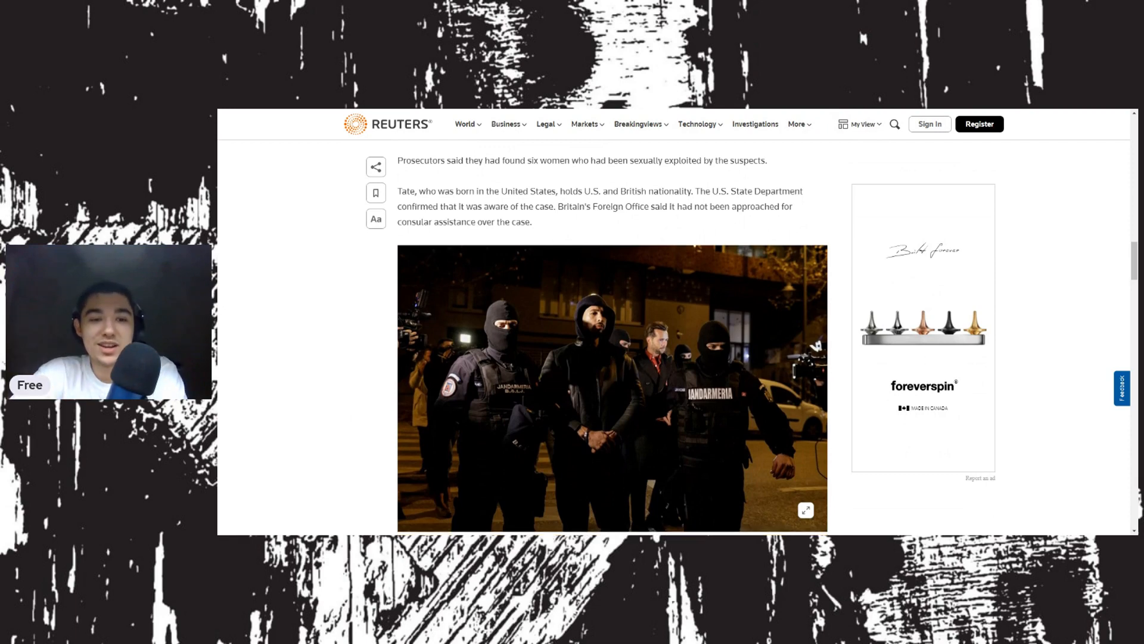
scroll("down", 3)
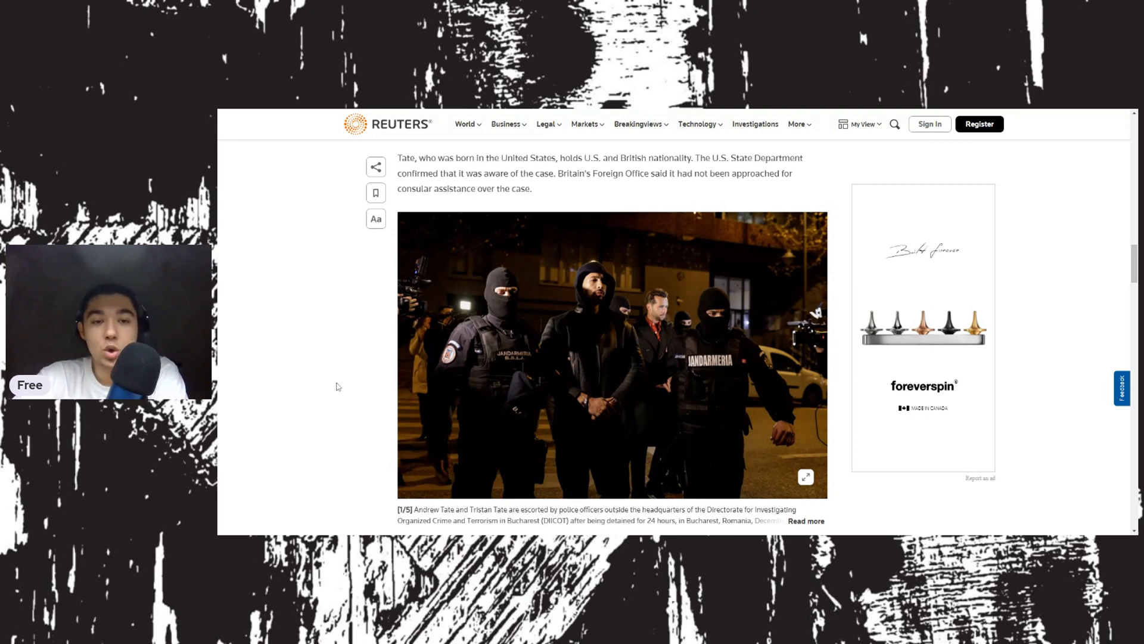
mouse_move(409, 401)
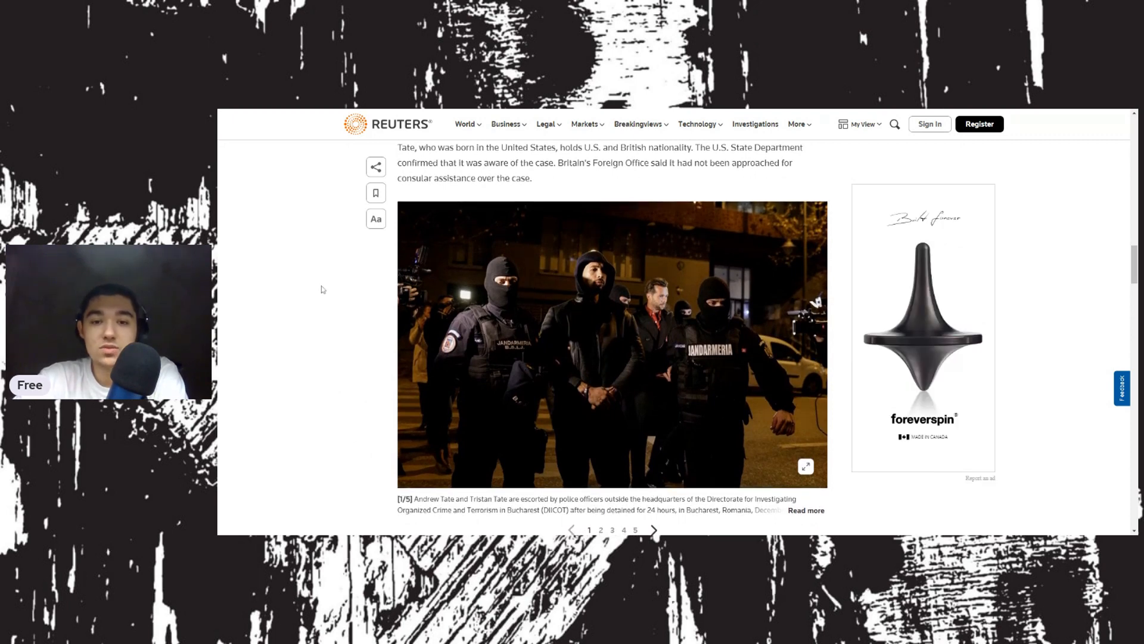
scroll("down", 3)
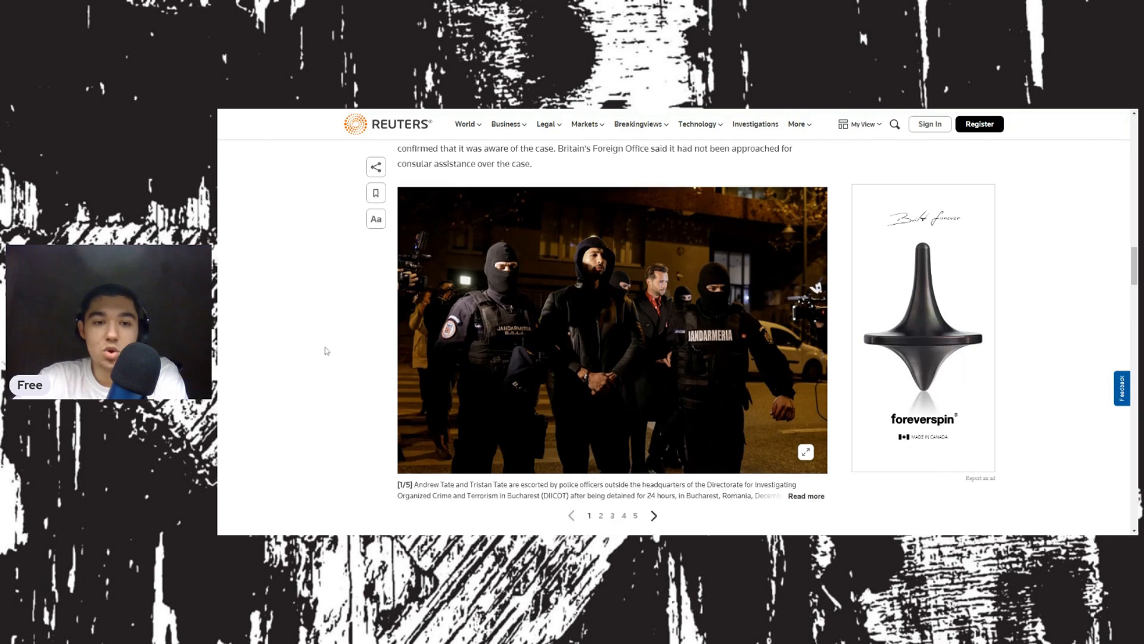
scroll("down", 3)
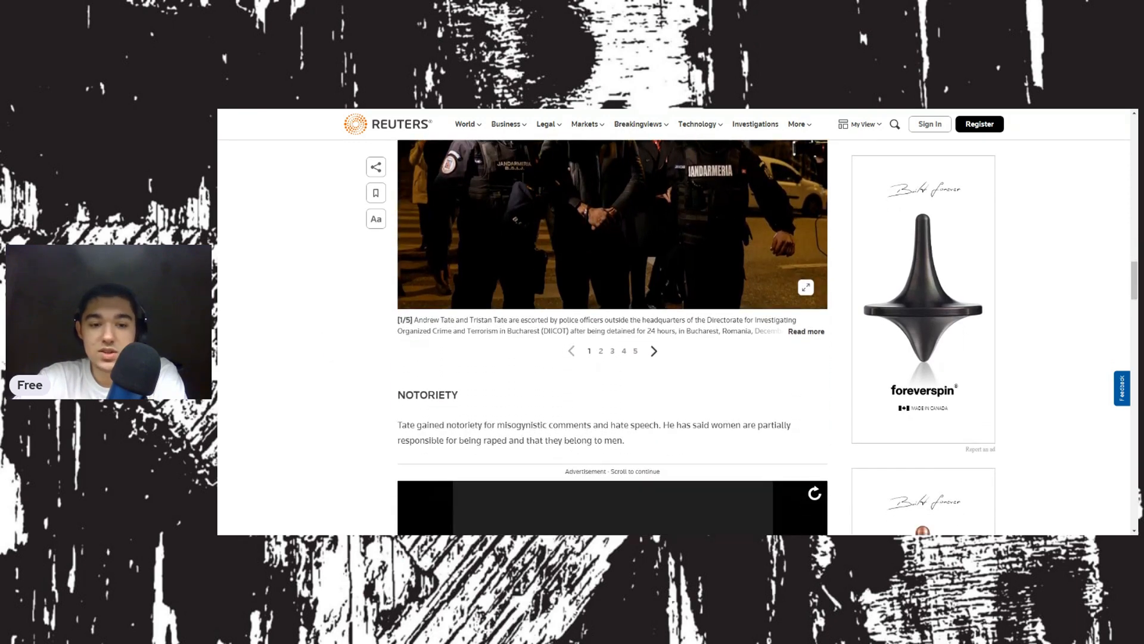
scroll("down", 3)
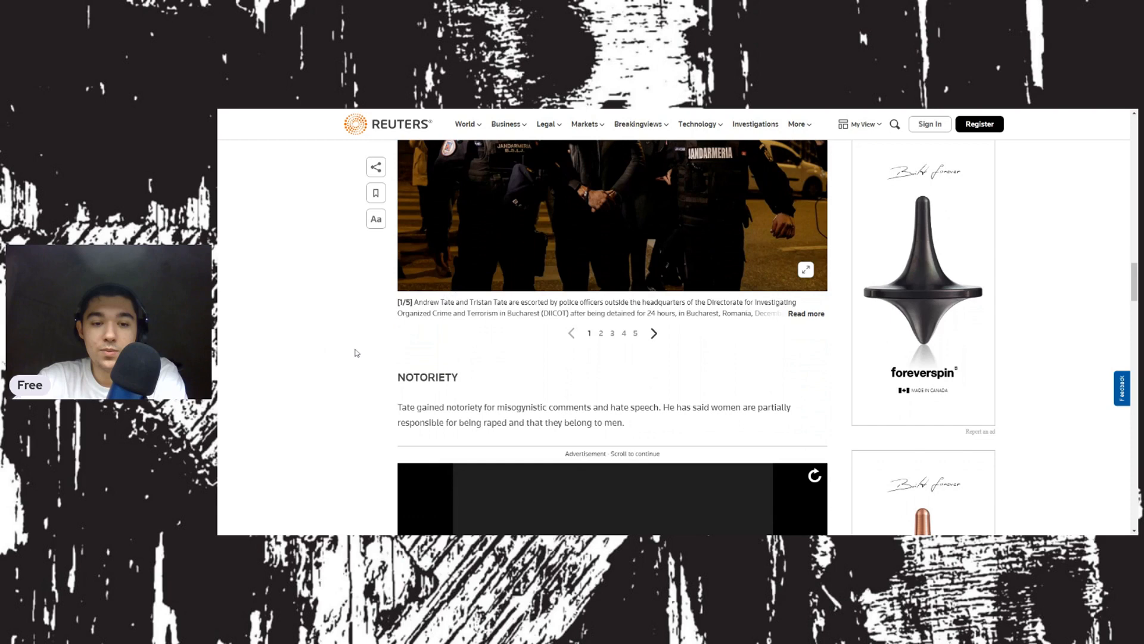
mouse_move(362, 392)
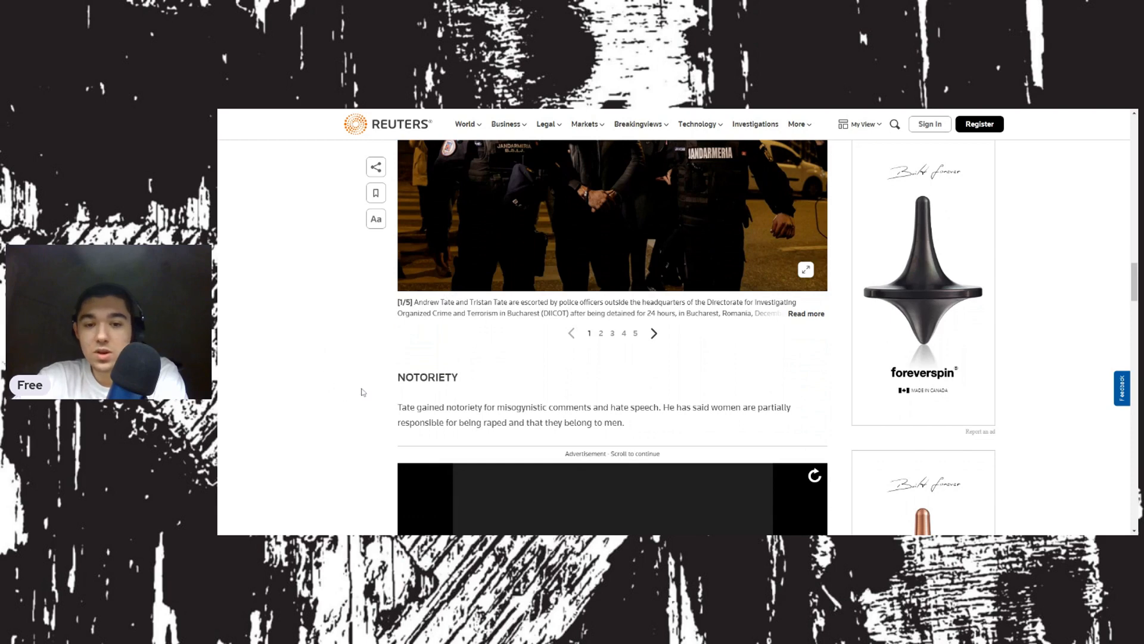
mouse_move(345, 376)
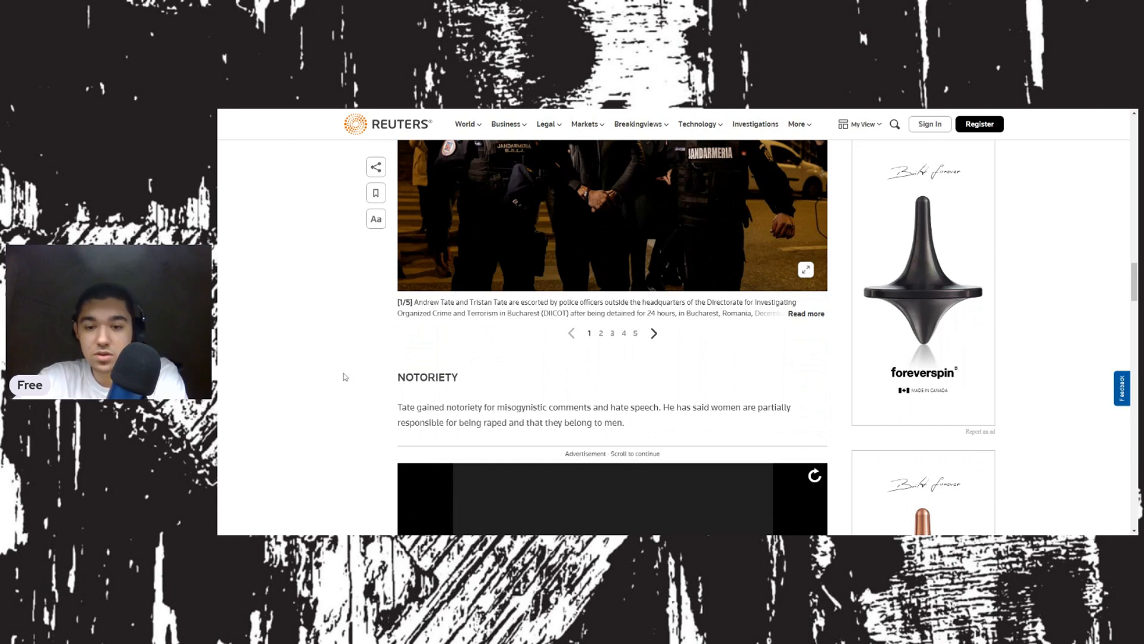
mouse_move(384, 414)
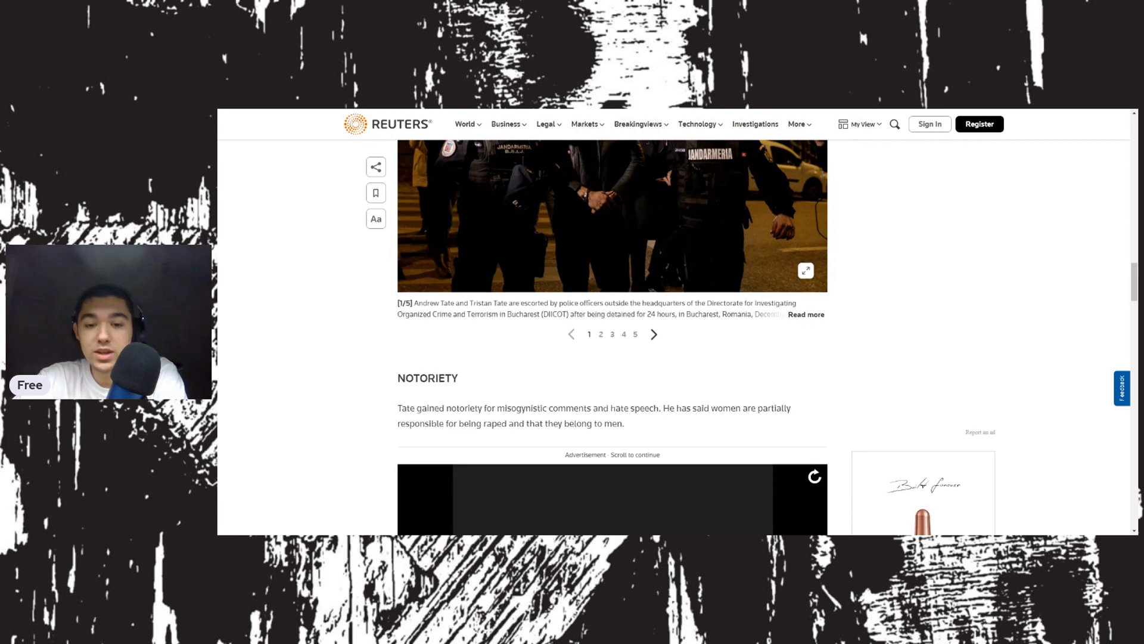
scroll("down", 3)
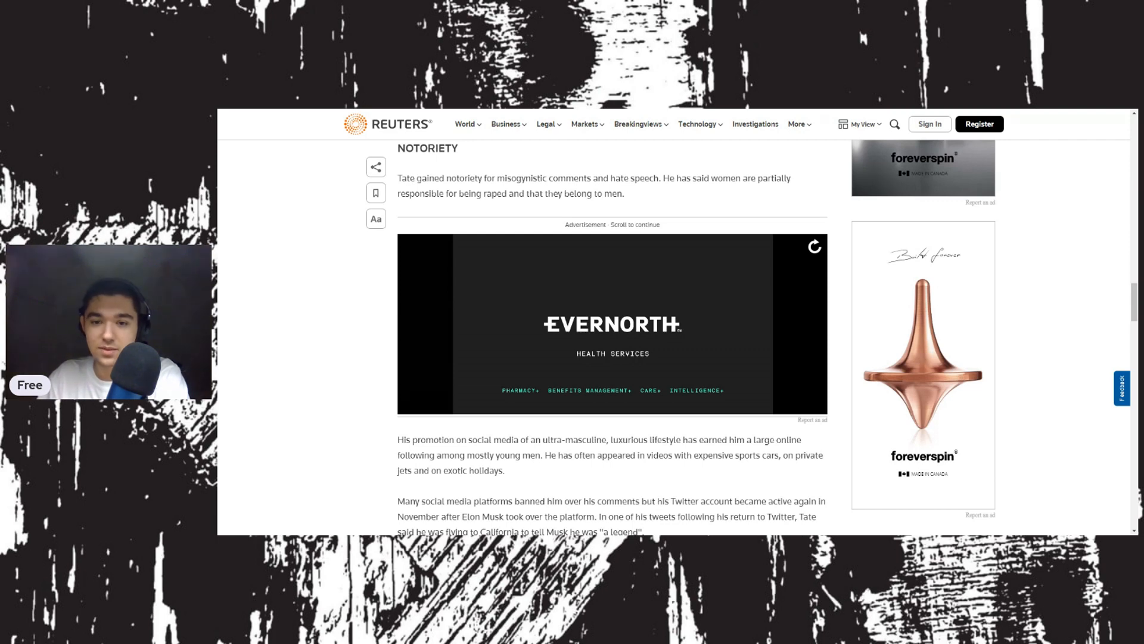
scroll("down", 3)
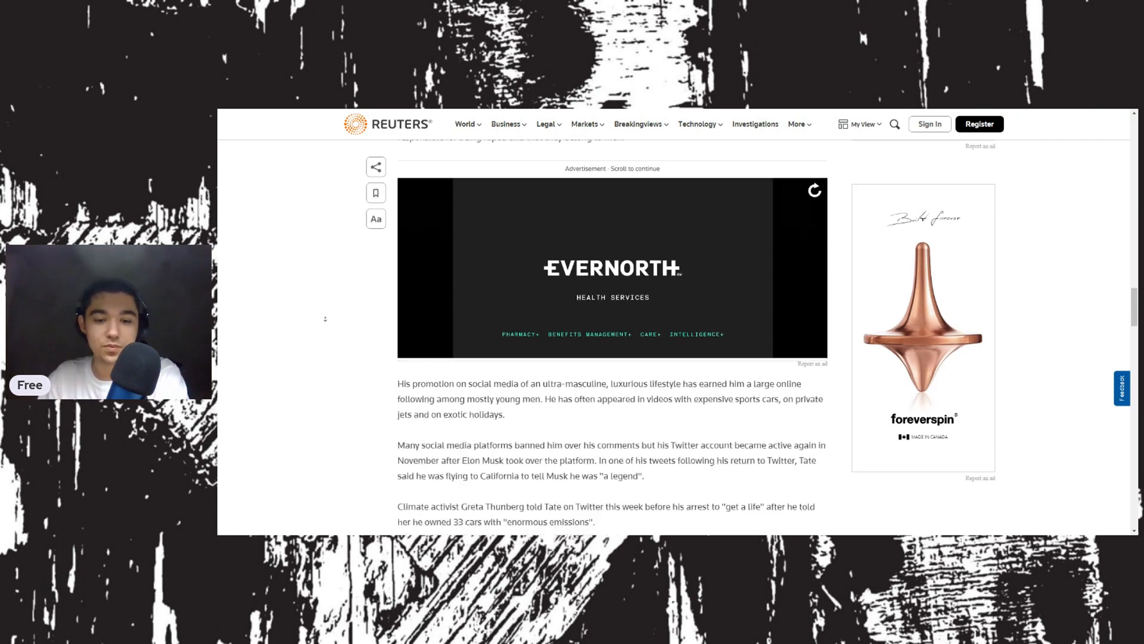
scroll("down", 3)
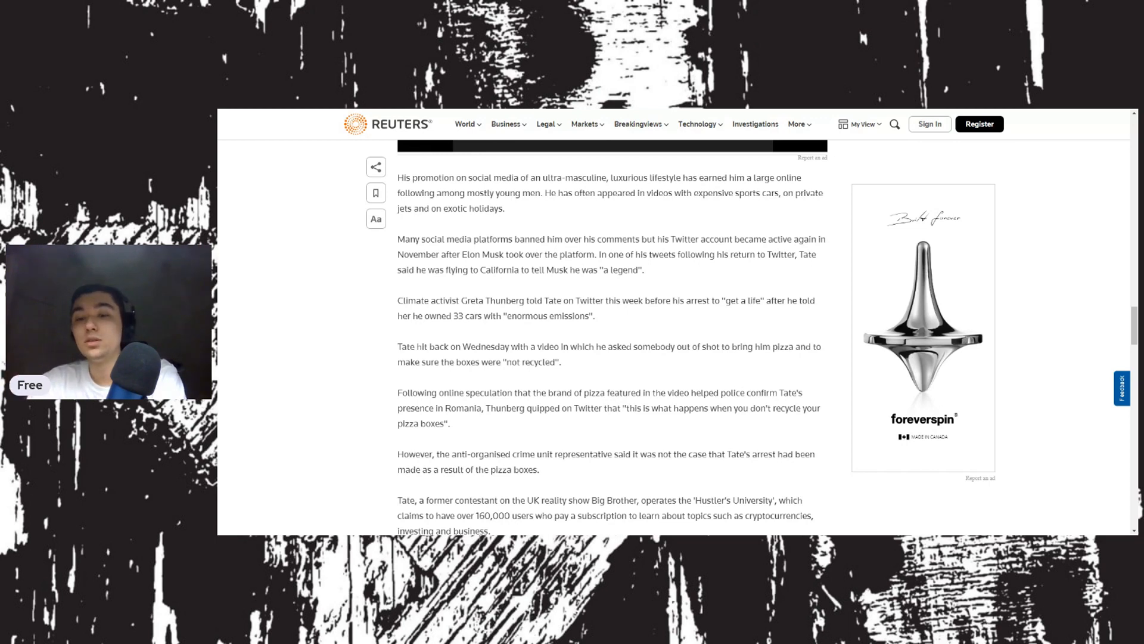
mouse_move(336, 396)
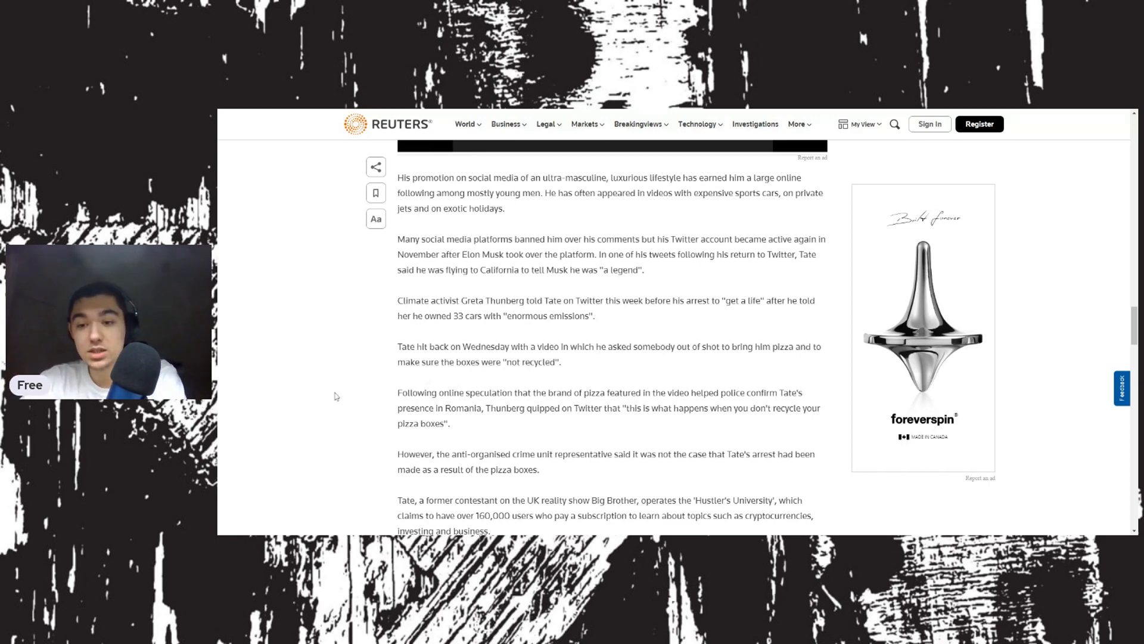
mouse_move(363, 459)
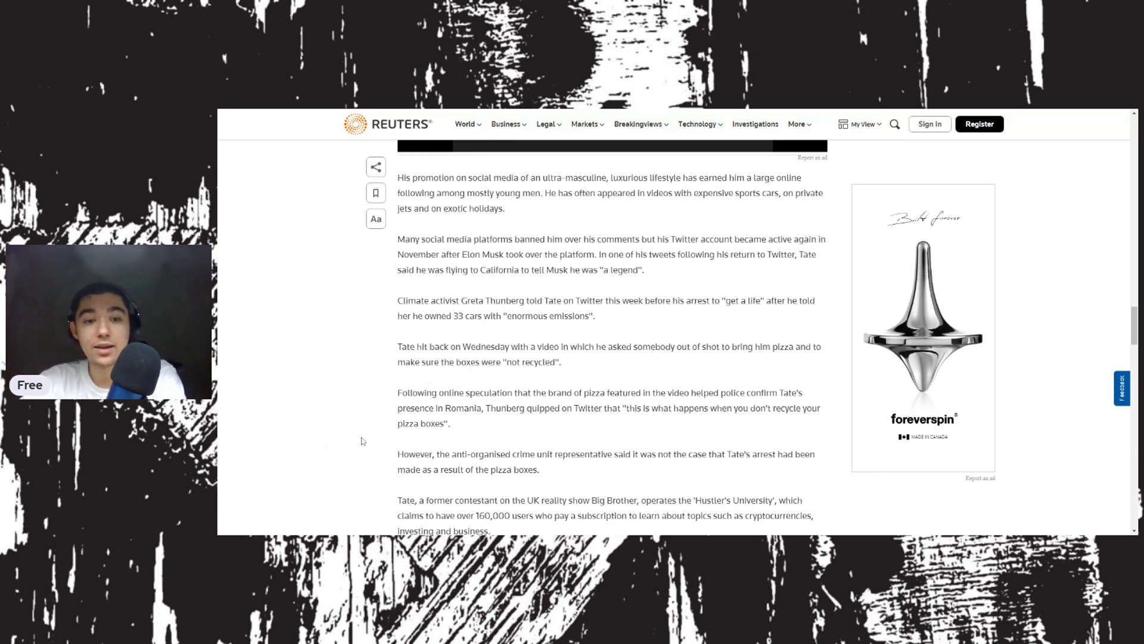
scroll("down", 3)
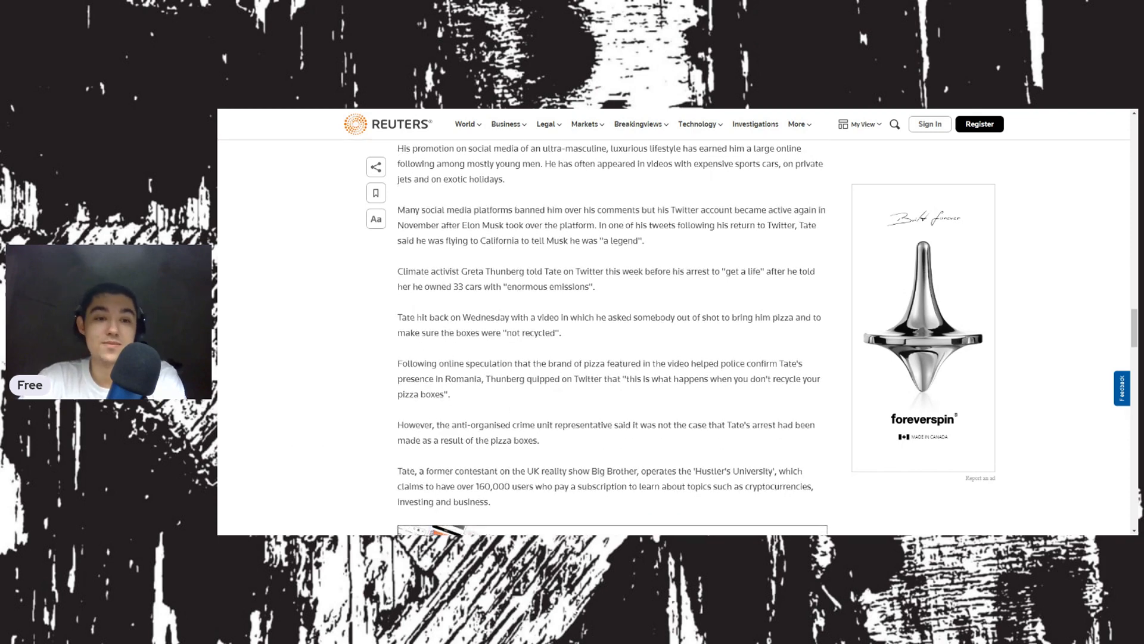
scroll("down", 3)
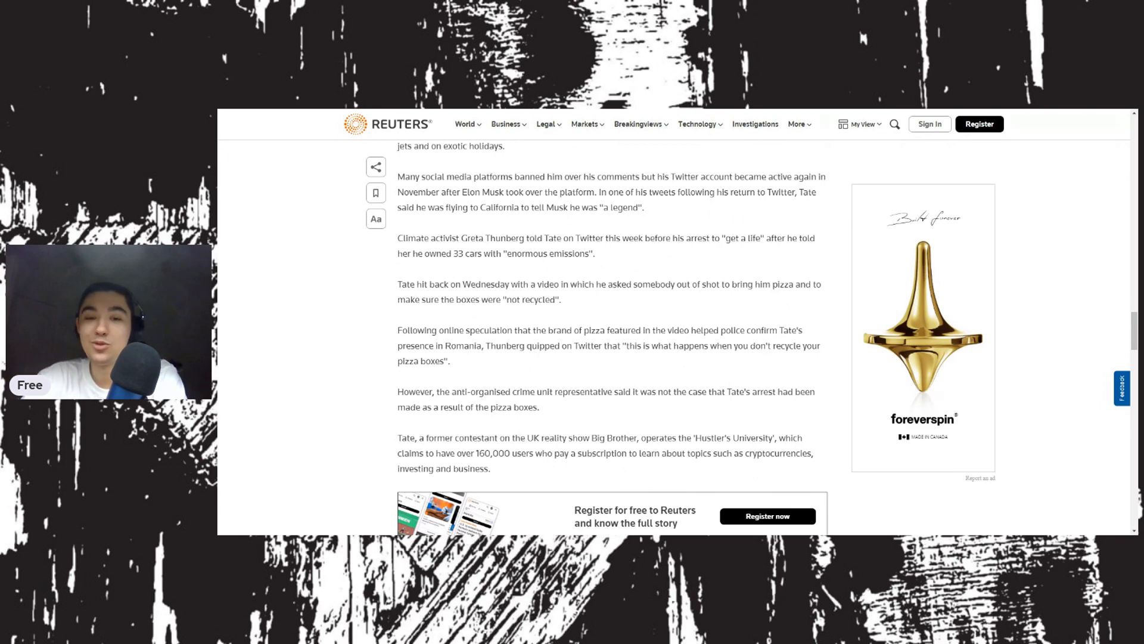
scroll("down", 3)
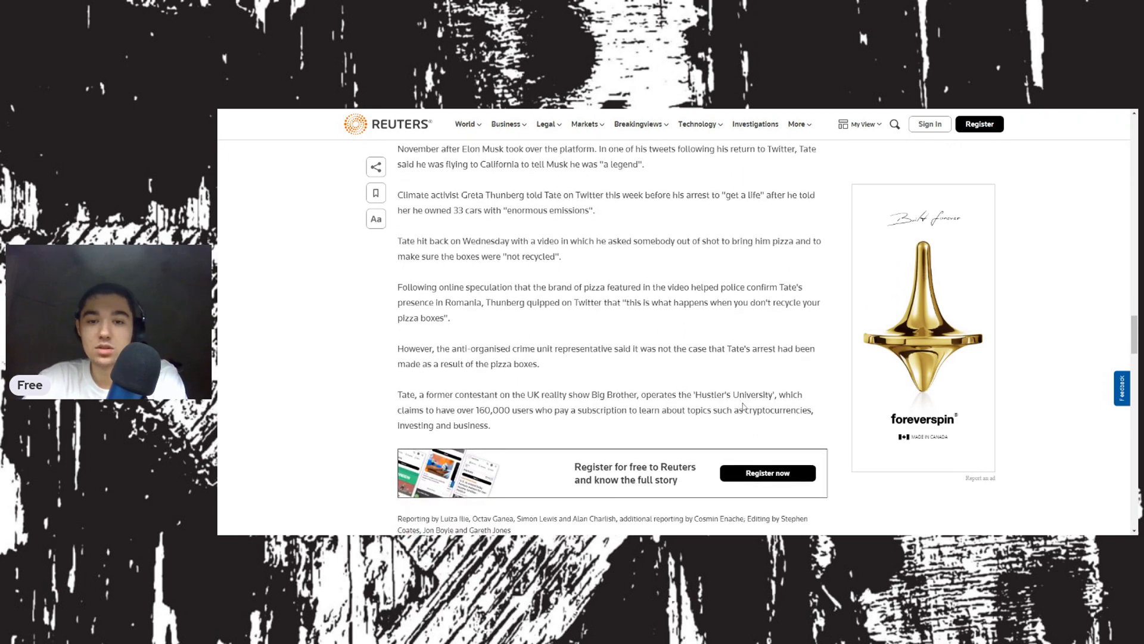
mouse_move(822, 422)
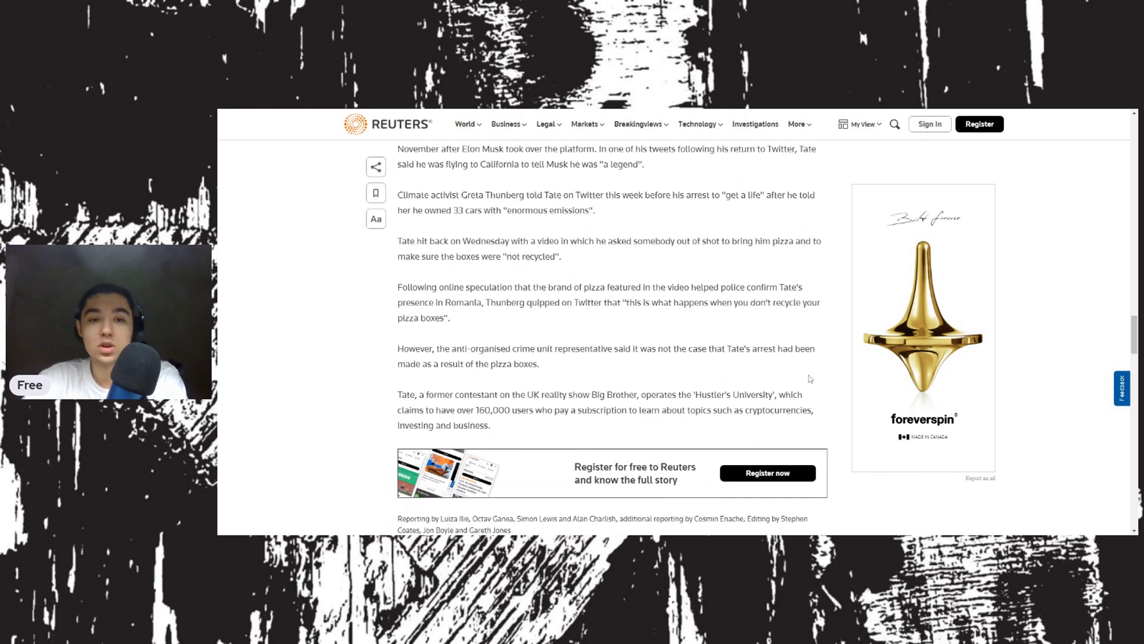
scroll("down", 3)
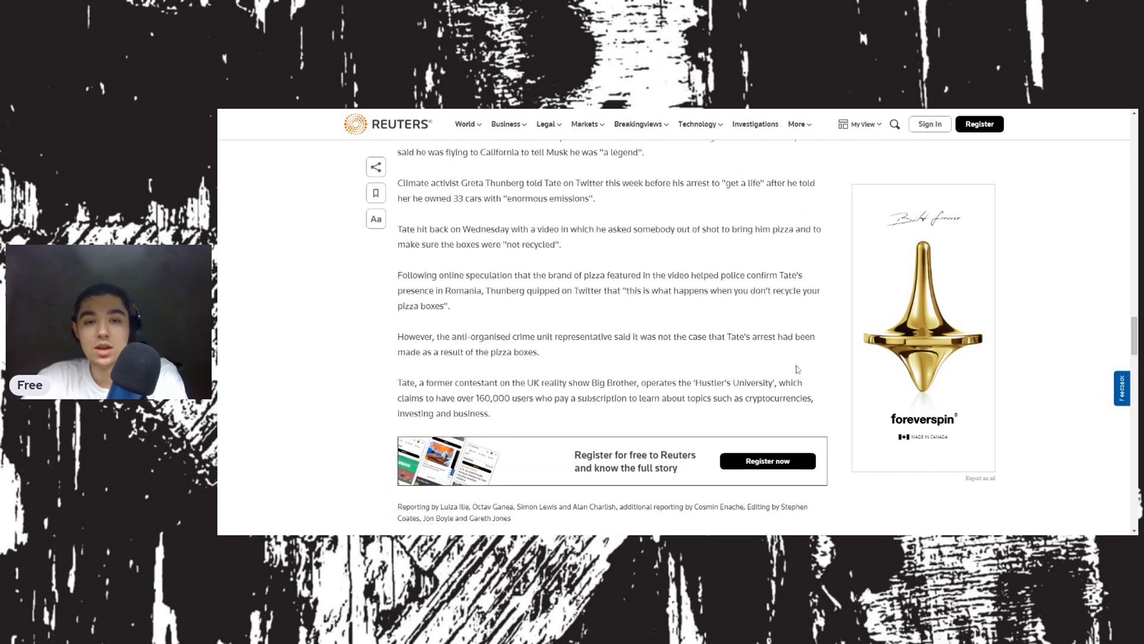
scroll("down", 3)
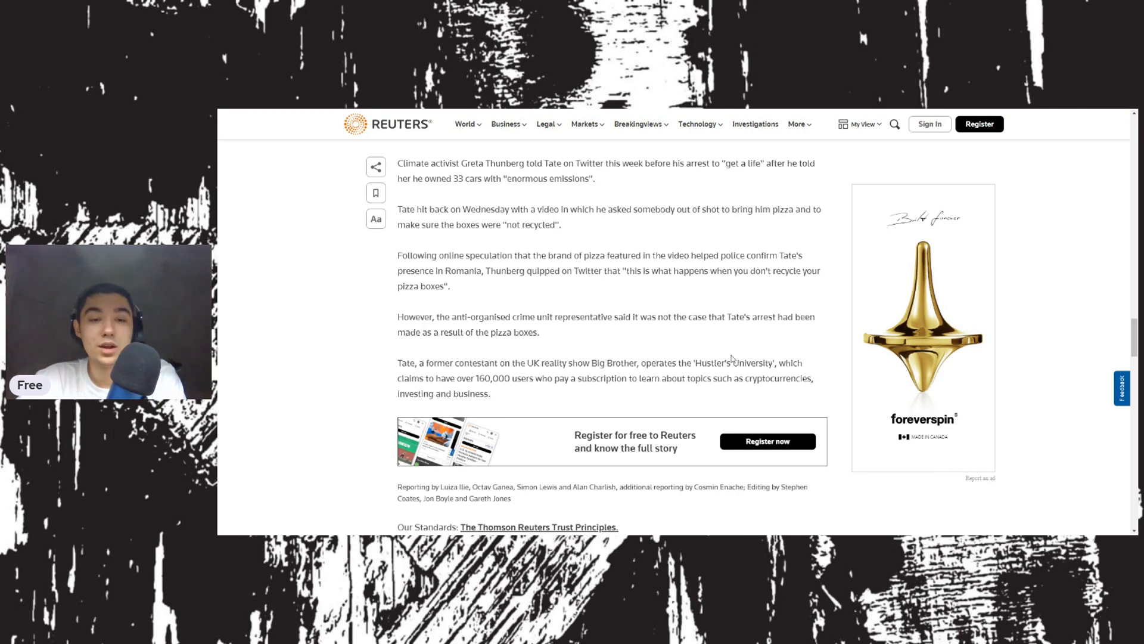
scroll("down", 3)
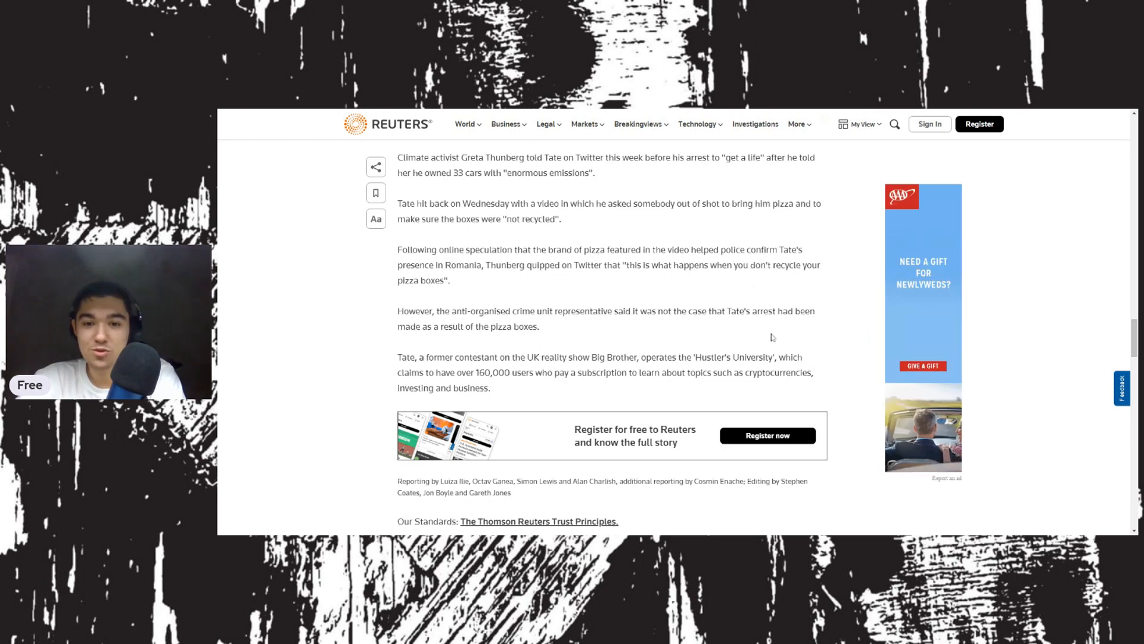
mouse_move(816, 381)
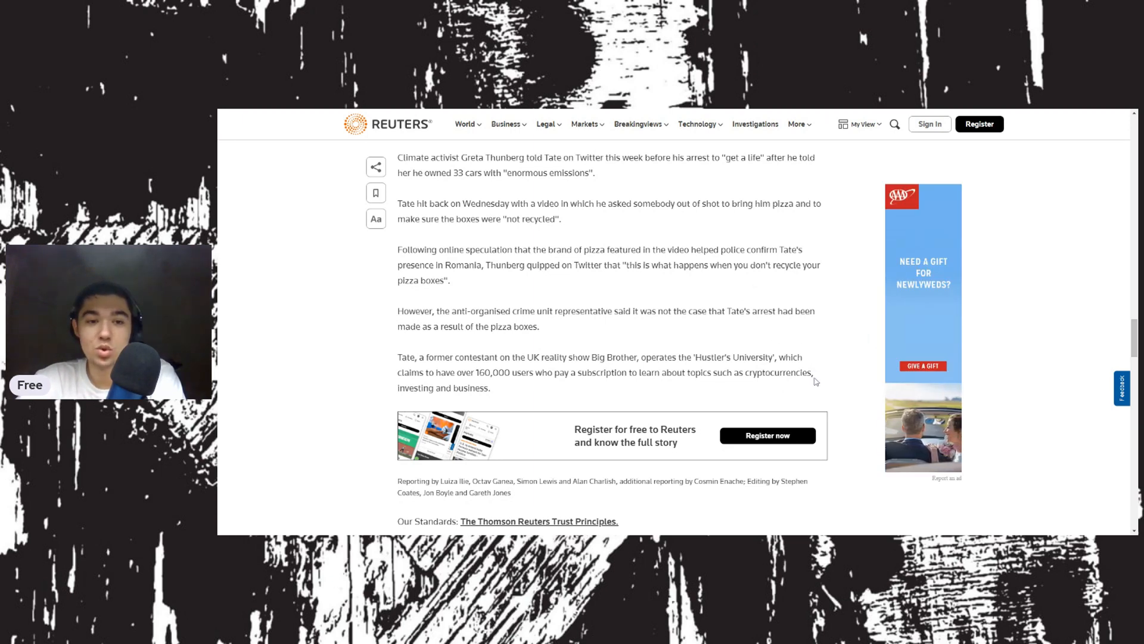
scroll("down", 3)
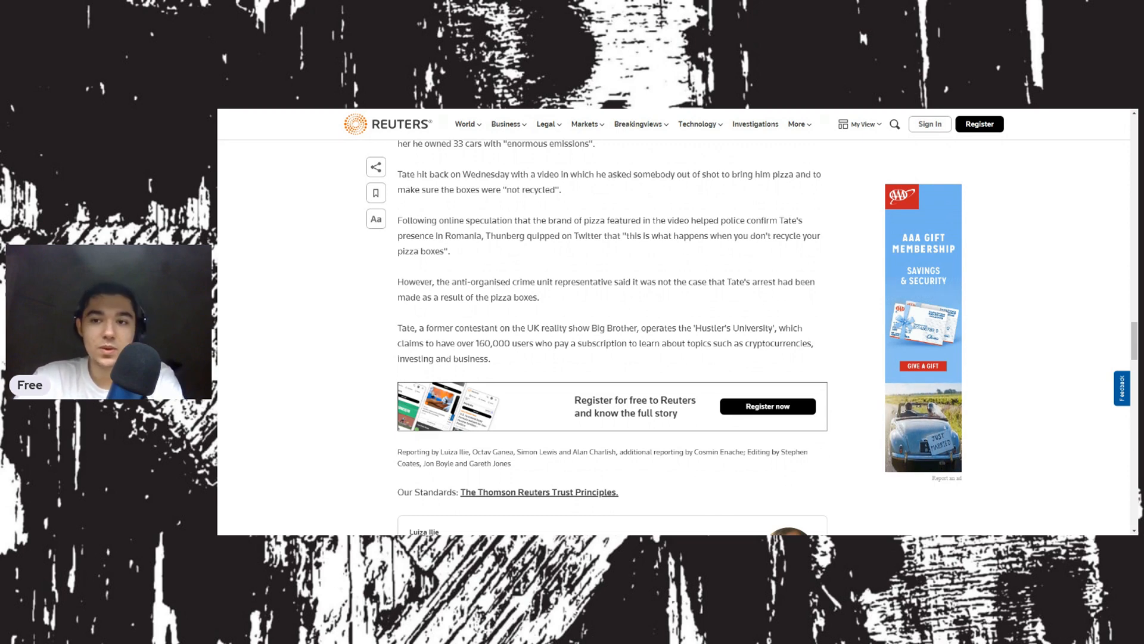
scroll("down", 3)
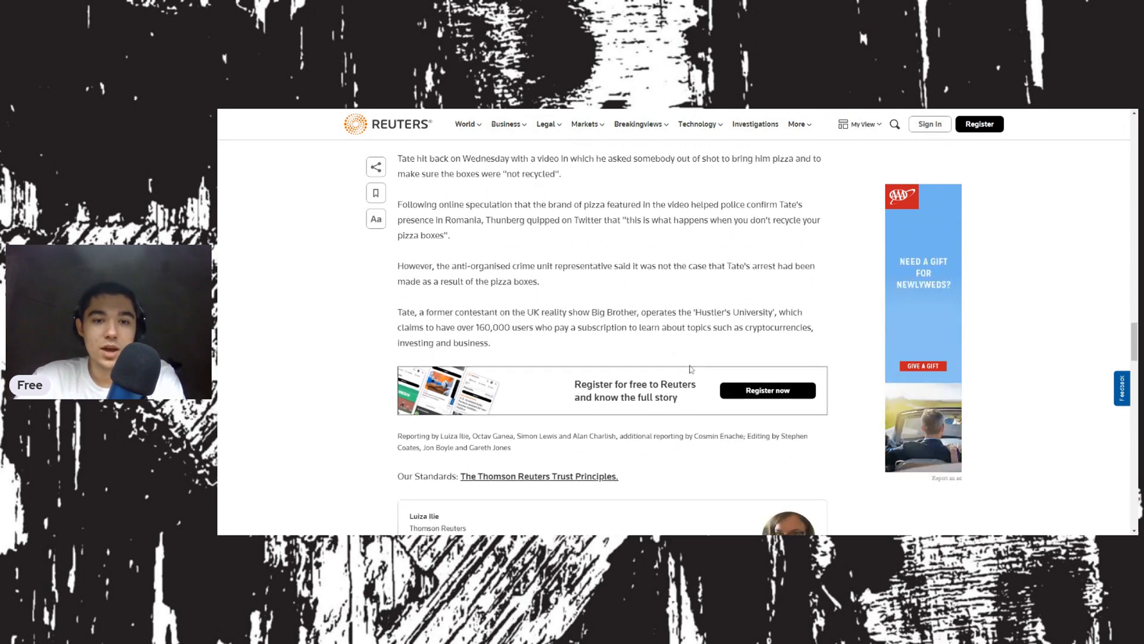
scroll("down", 3)
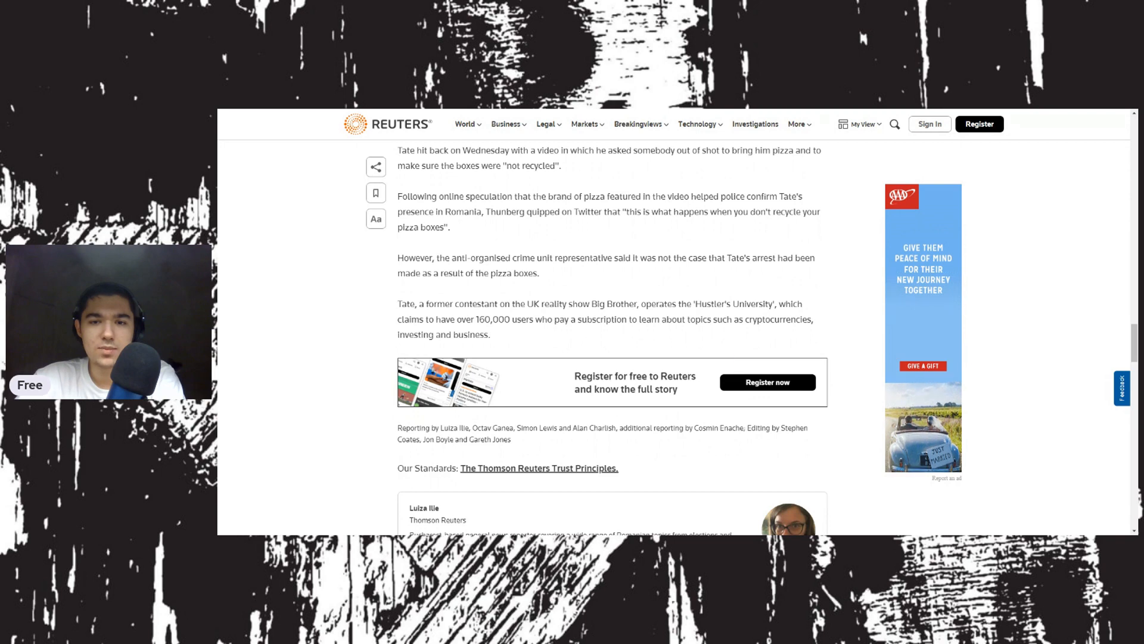
scroll("down", 3)
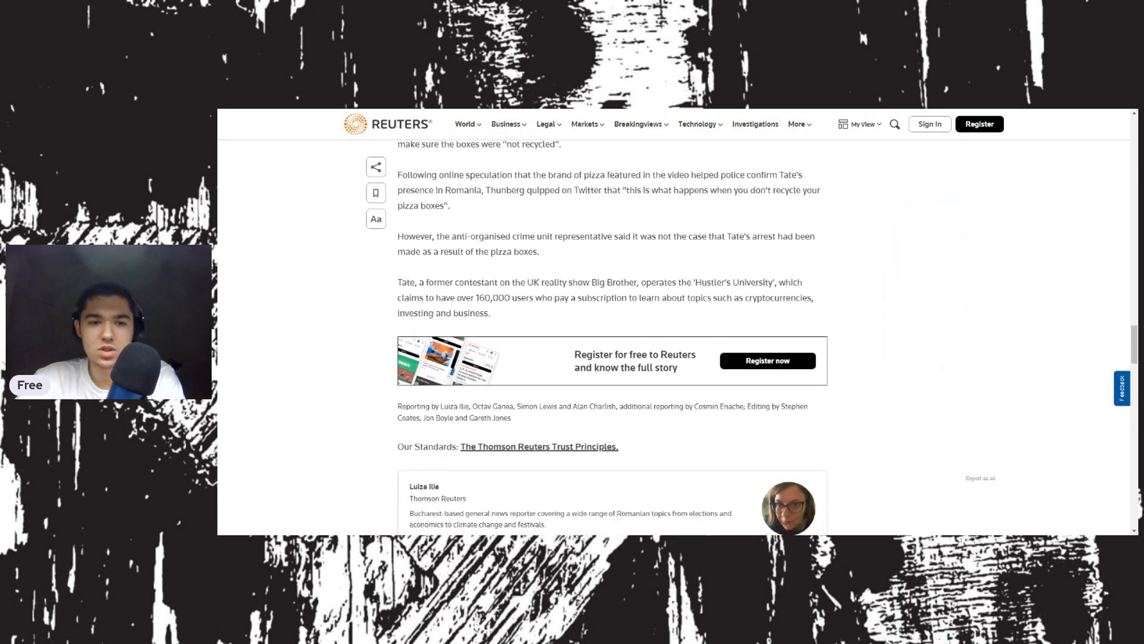
scroll("down", 3)
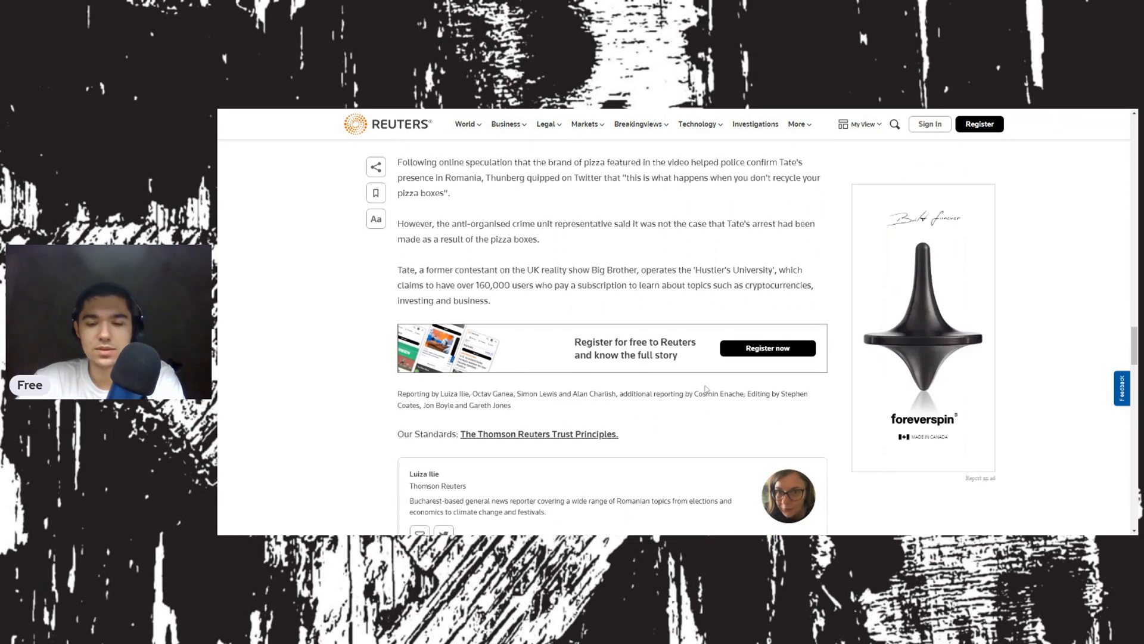
scroll("down", 3)
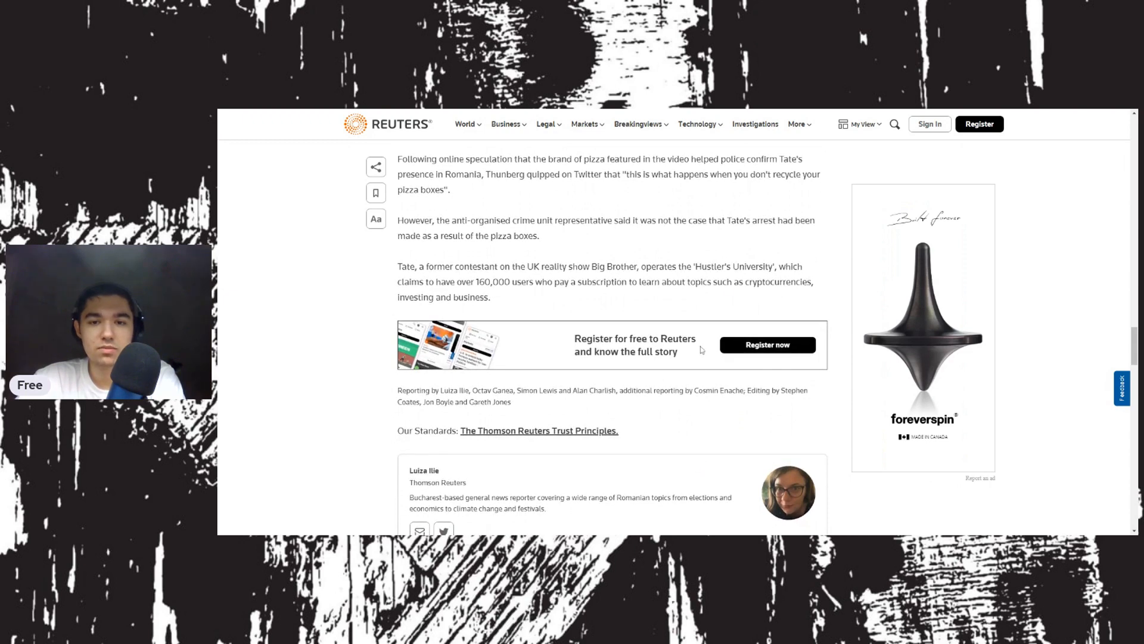
mouse_move(700, 435)
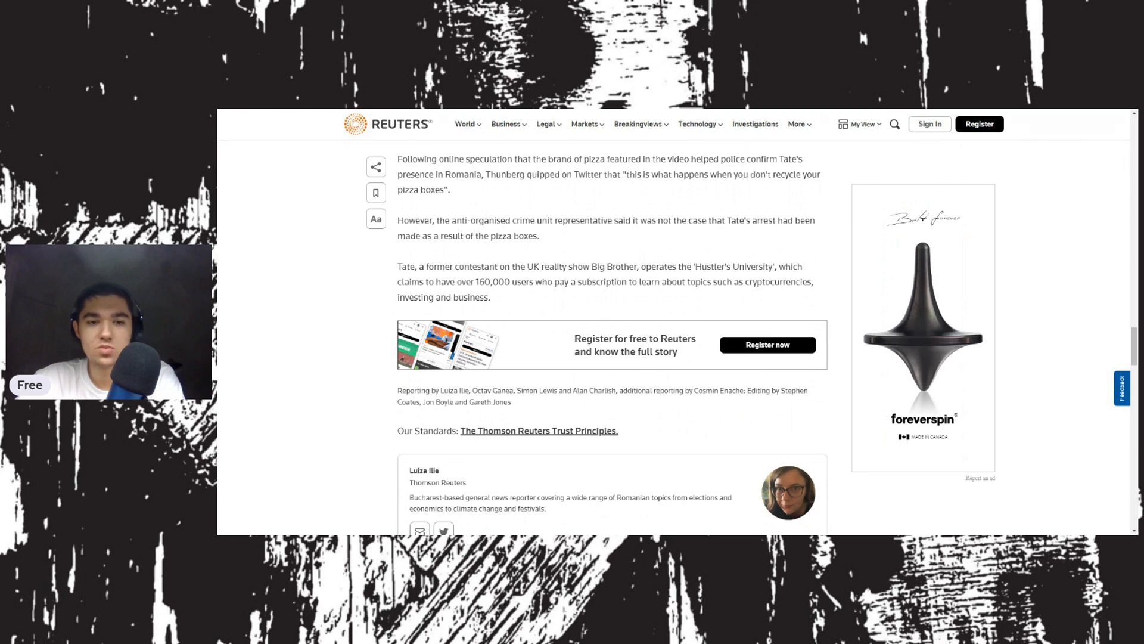
scroll("down", 3)
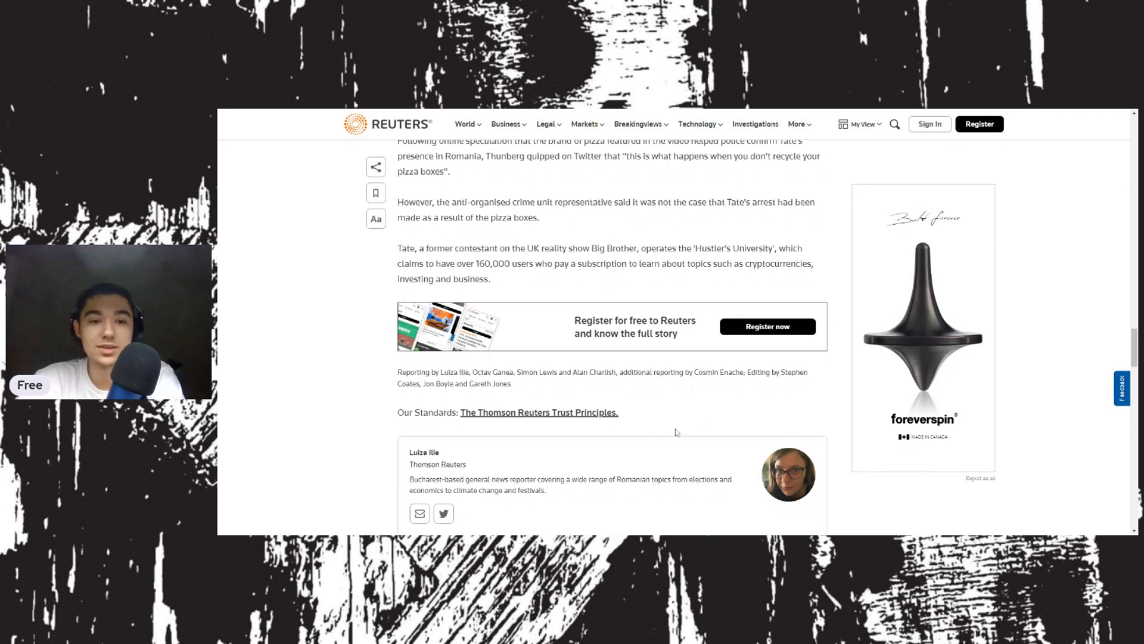
scroll("down", 3)
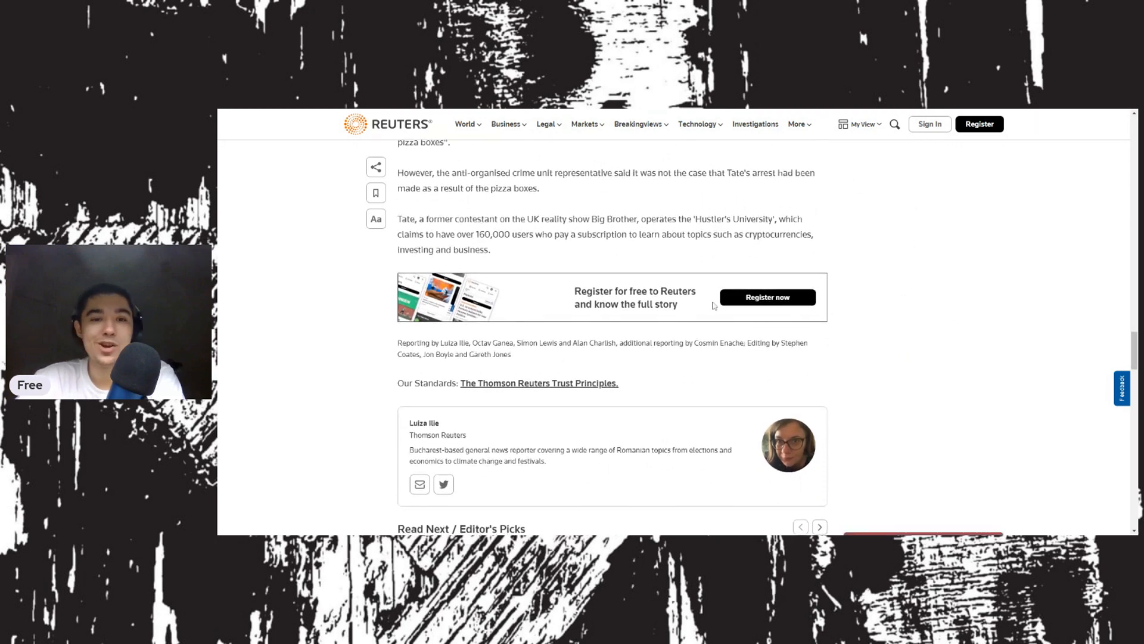
scroll("down", 3)
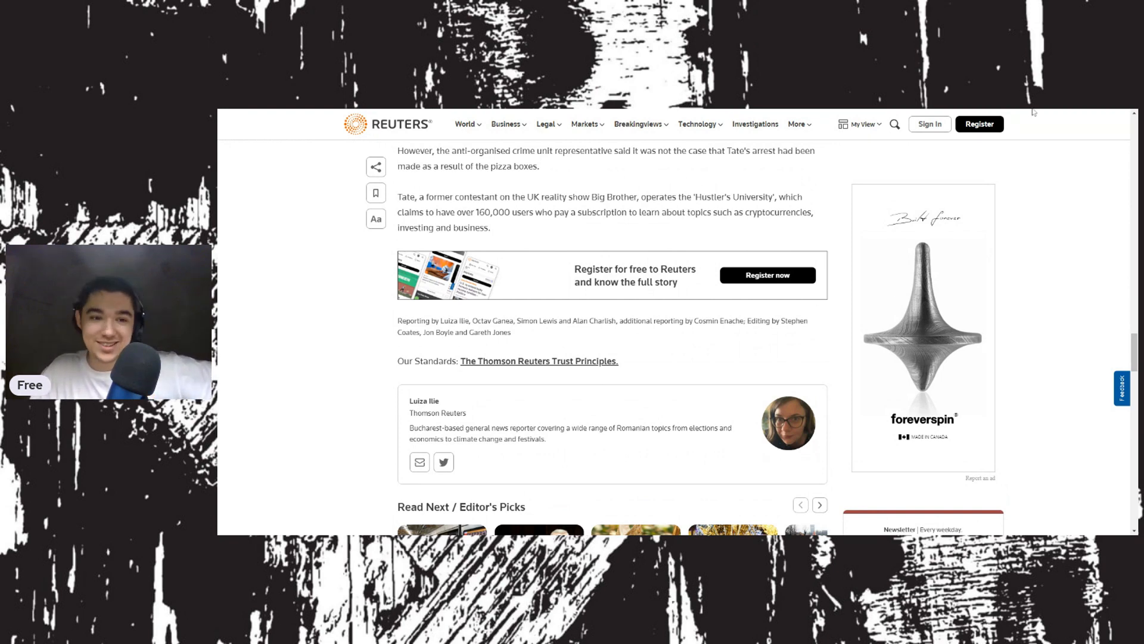
mouse_move(884, 173)
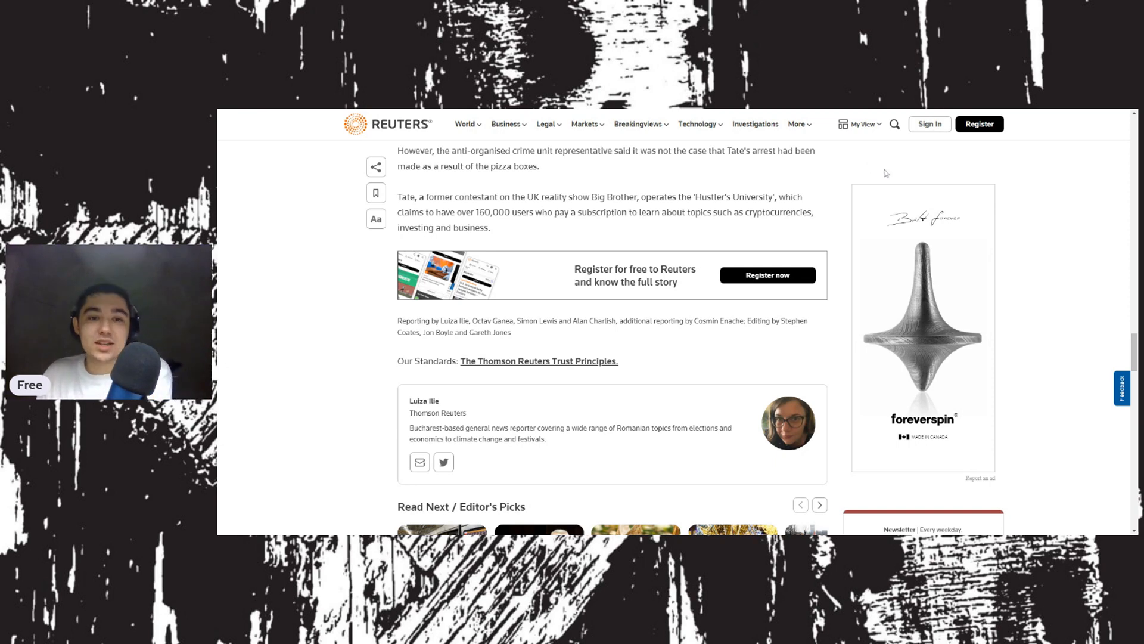
mouse_move(856, 180)
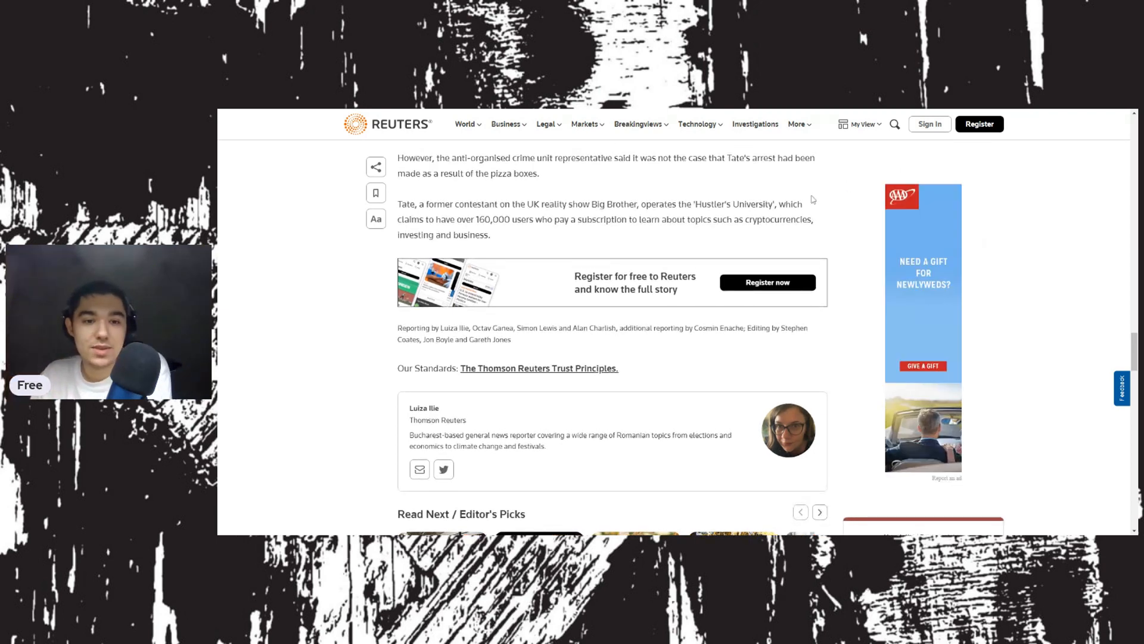
scroll("down", 3)
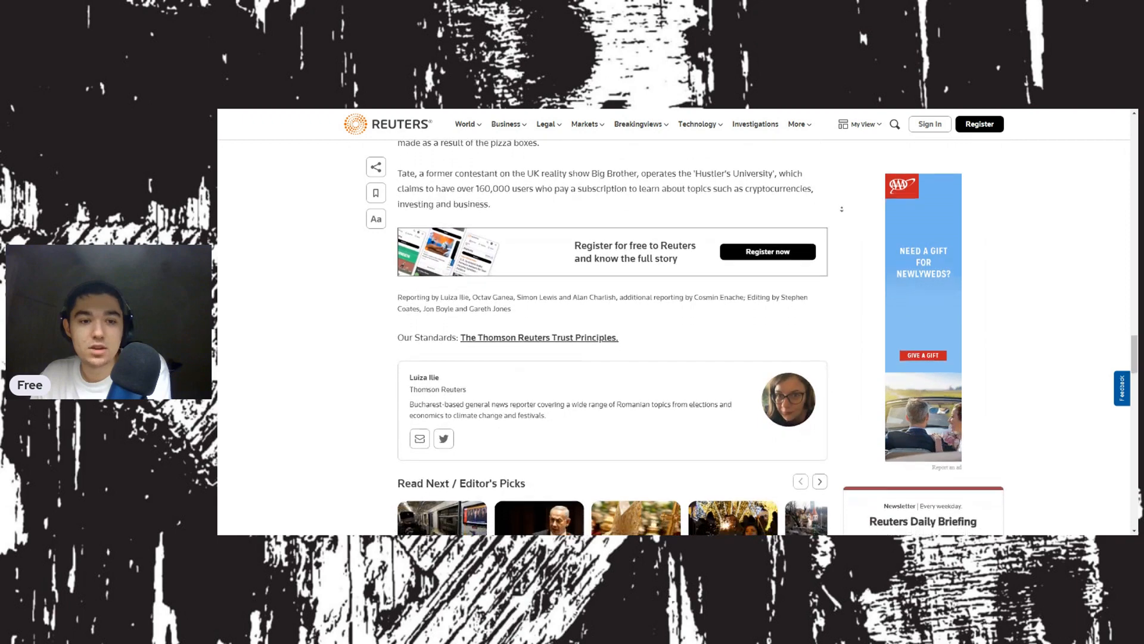
scroll("down", 3)
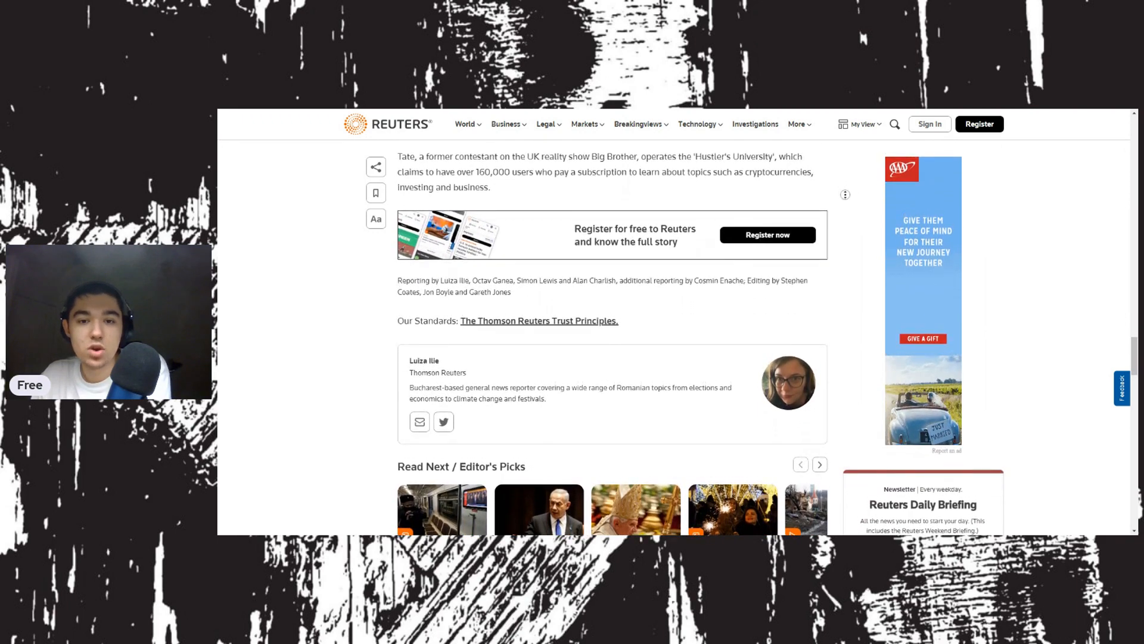
scroll("down", 3)
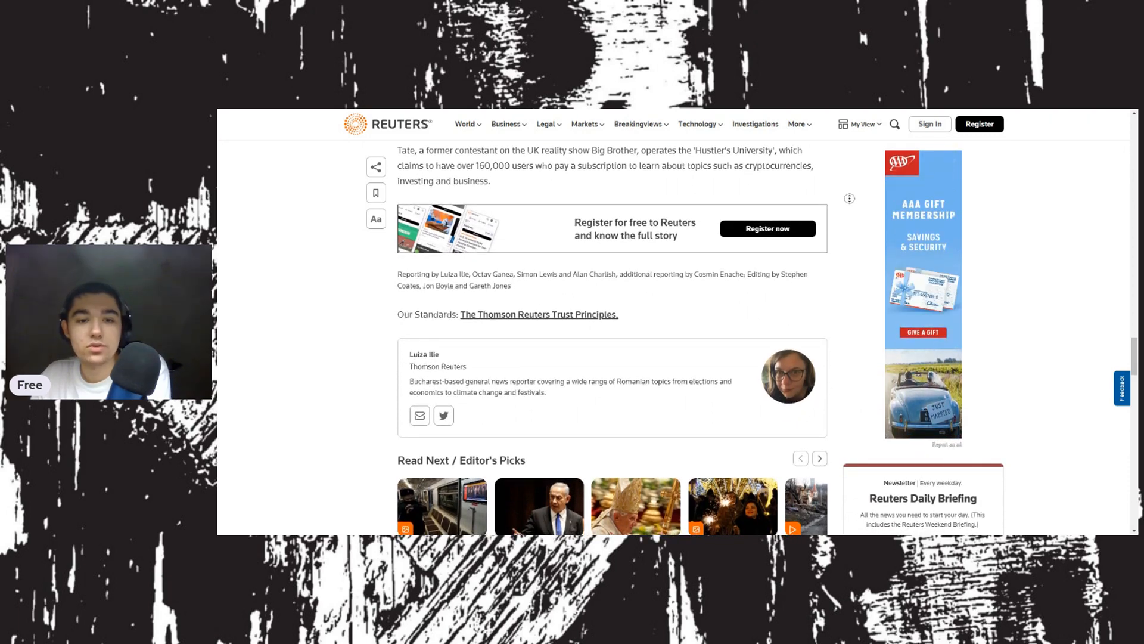
scroll("down", 3)
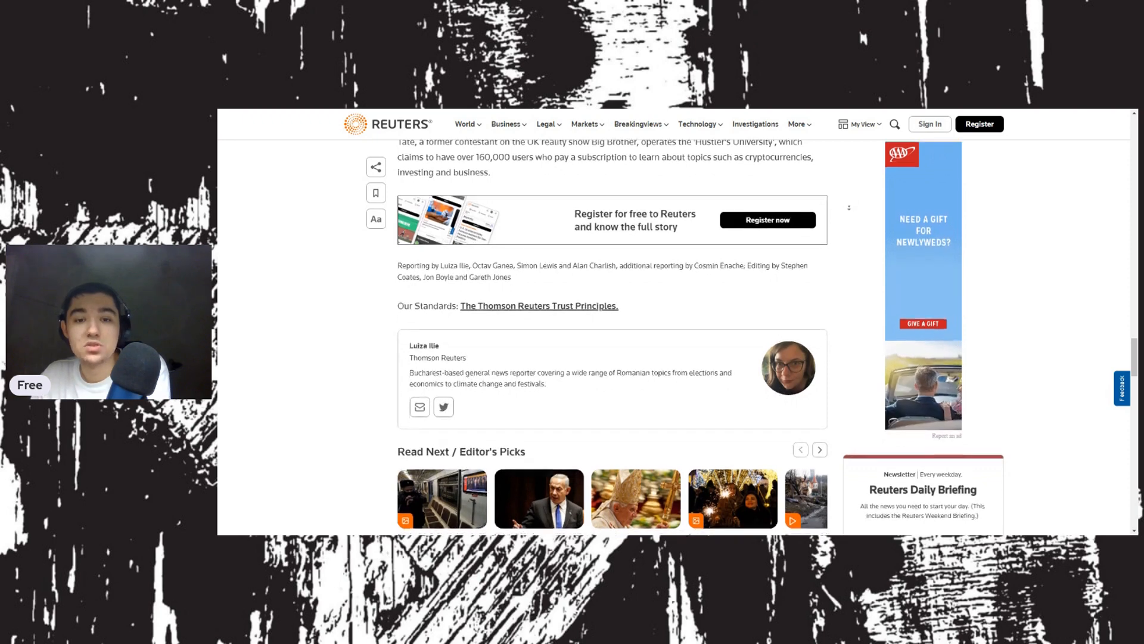
scroll("down", 3)
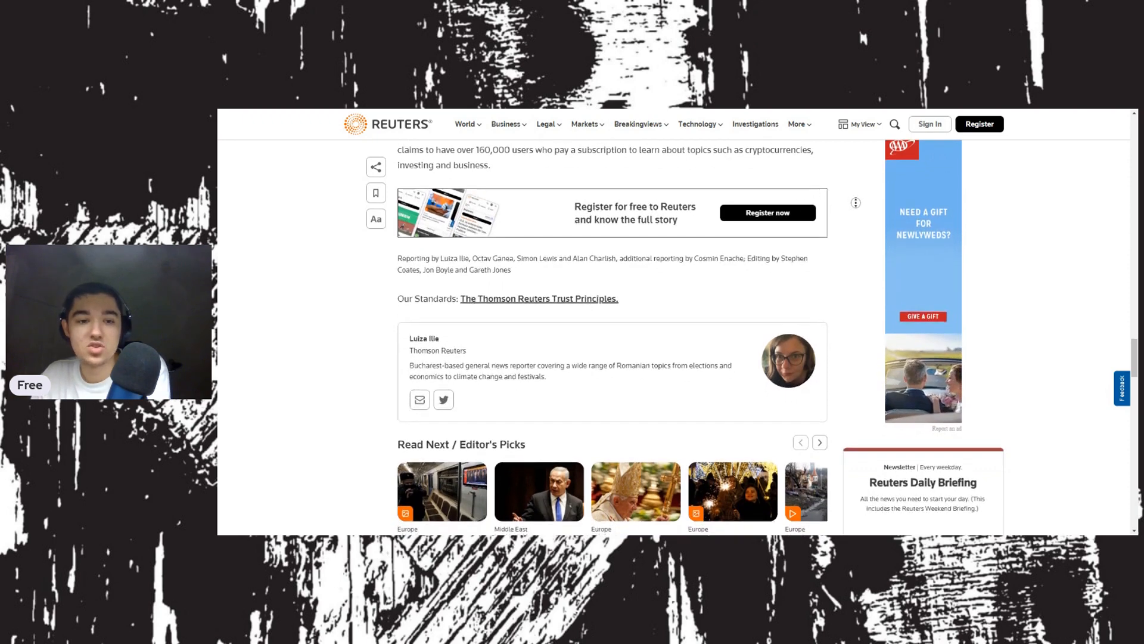
scroll("down", 3)
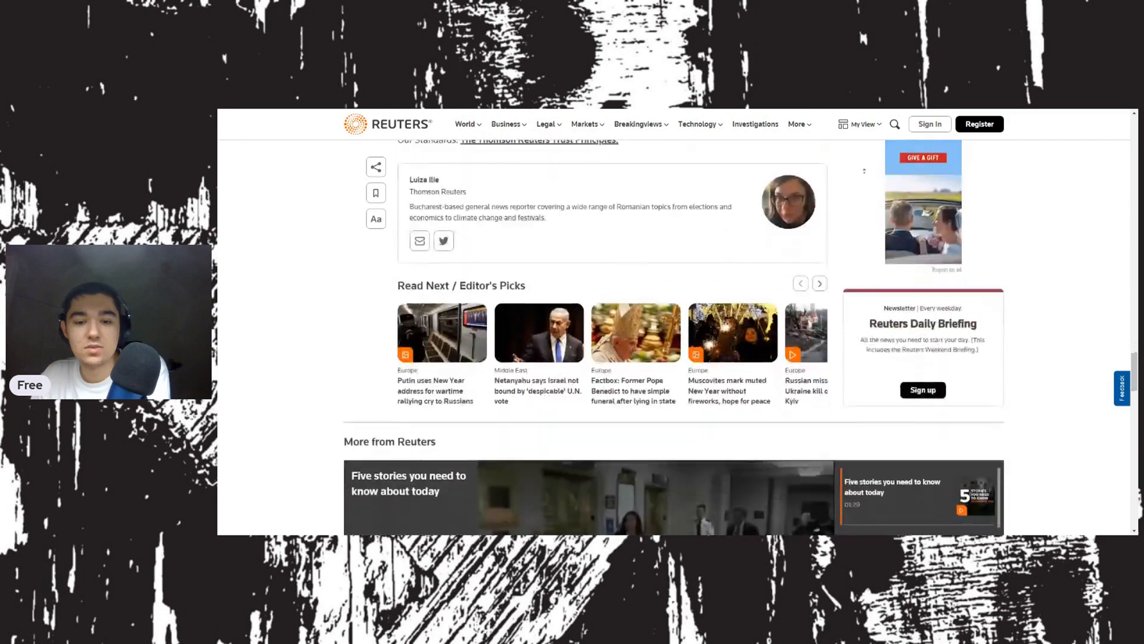
scroll("down", 3)
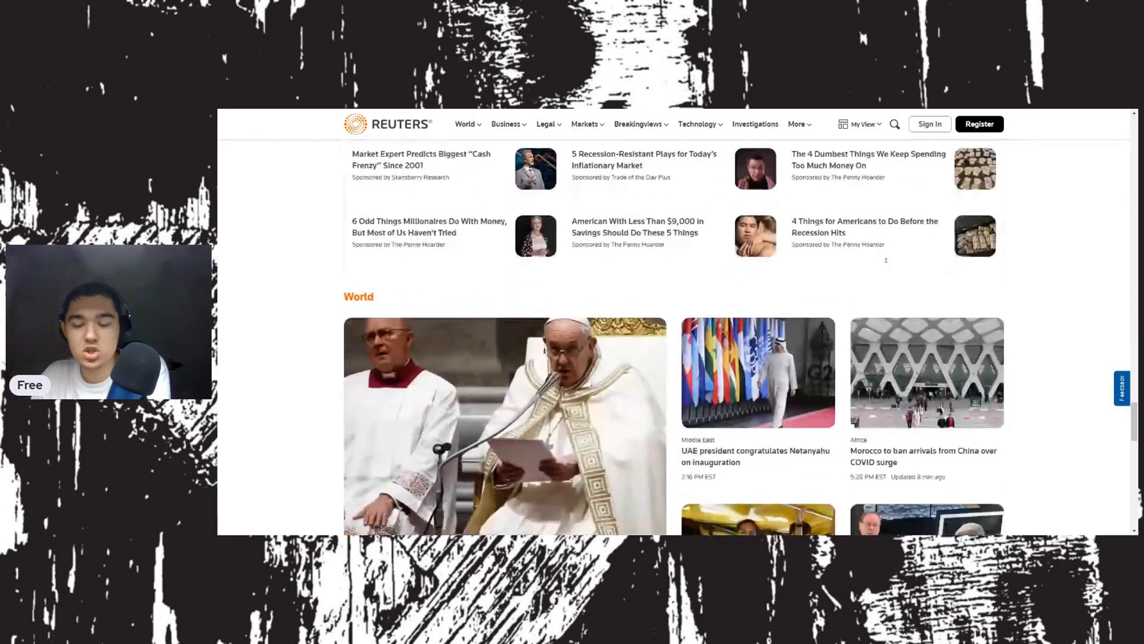